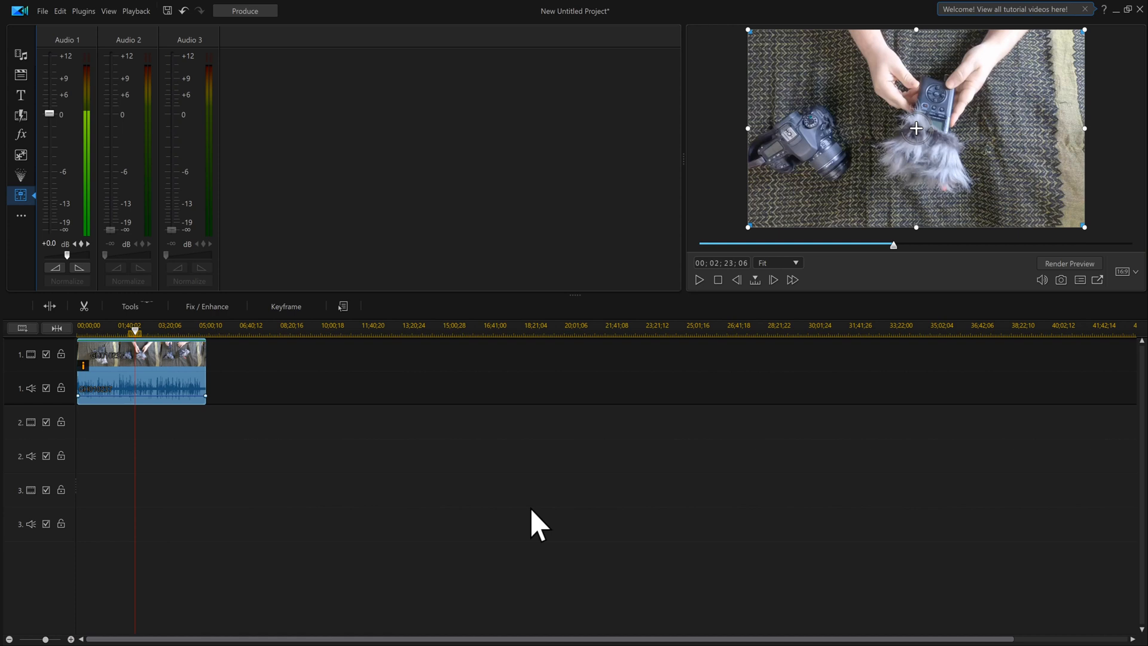
{"action": "mouse_move", "coordinate": [565, 528]}
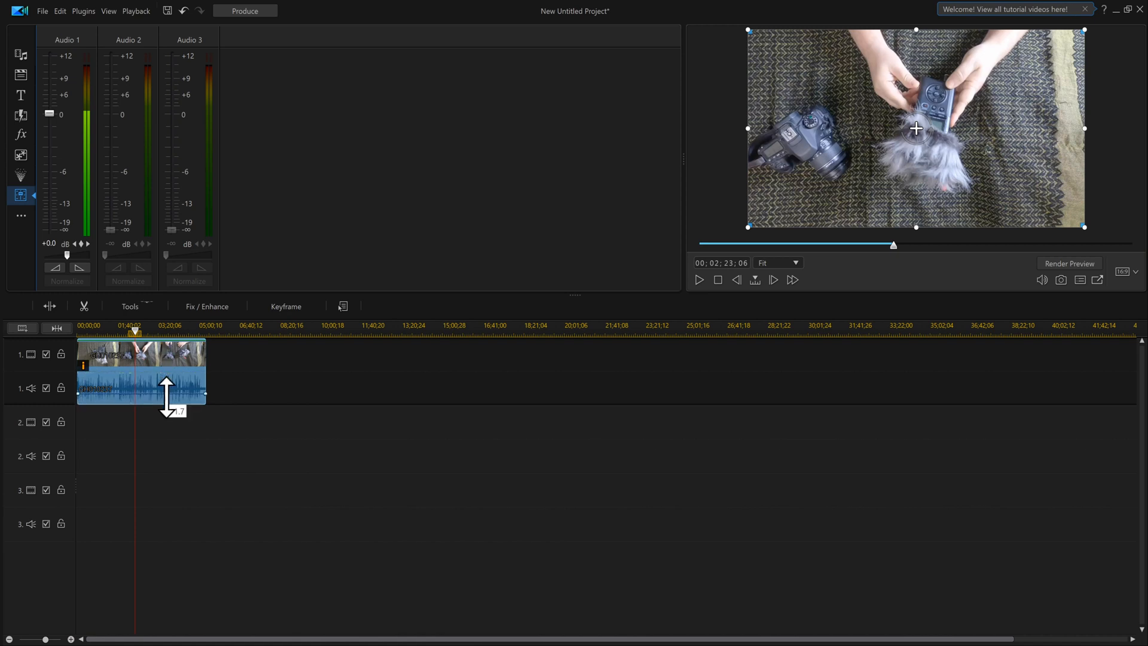
Step: Drag the GH010237.MP4 clip's volume line up, down, then back to readjust its level
{"action": "left_click_drag", "start_coordinate": [169, 392], "coordinate": [174, 370]}
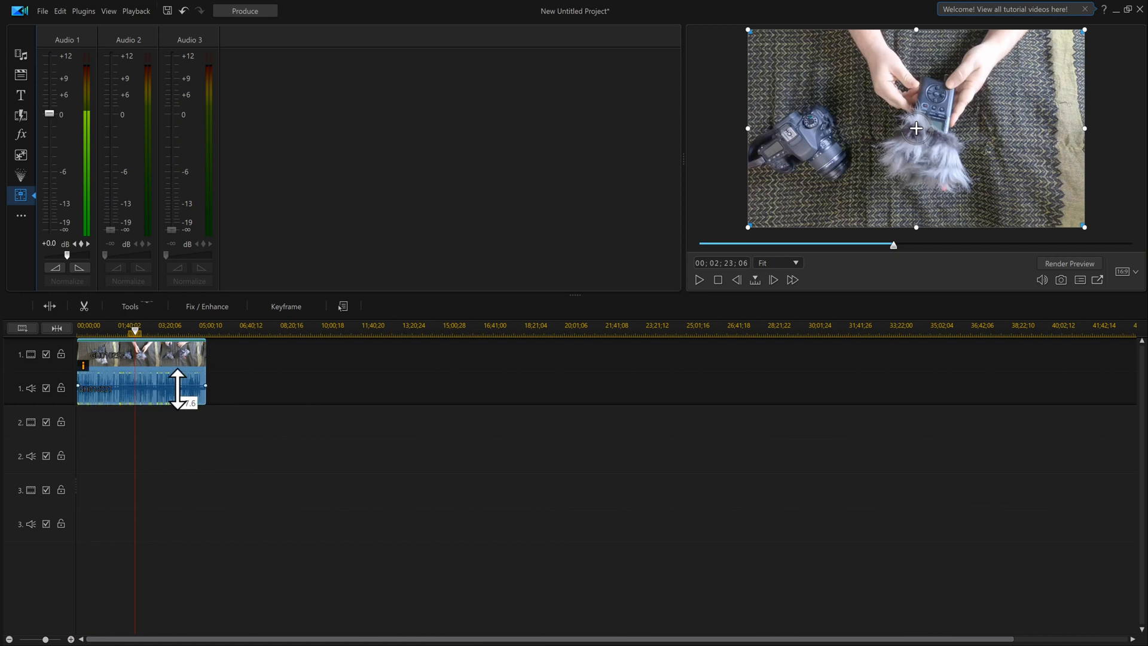
{"action": "left_click_drag", "start_coordinate": [179, 377], "coordinate": [179, 402]}
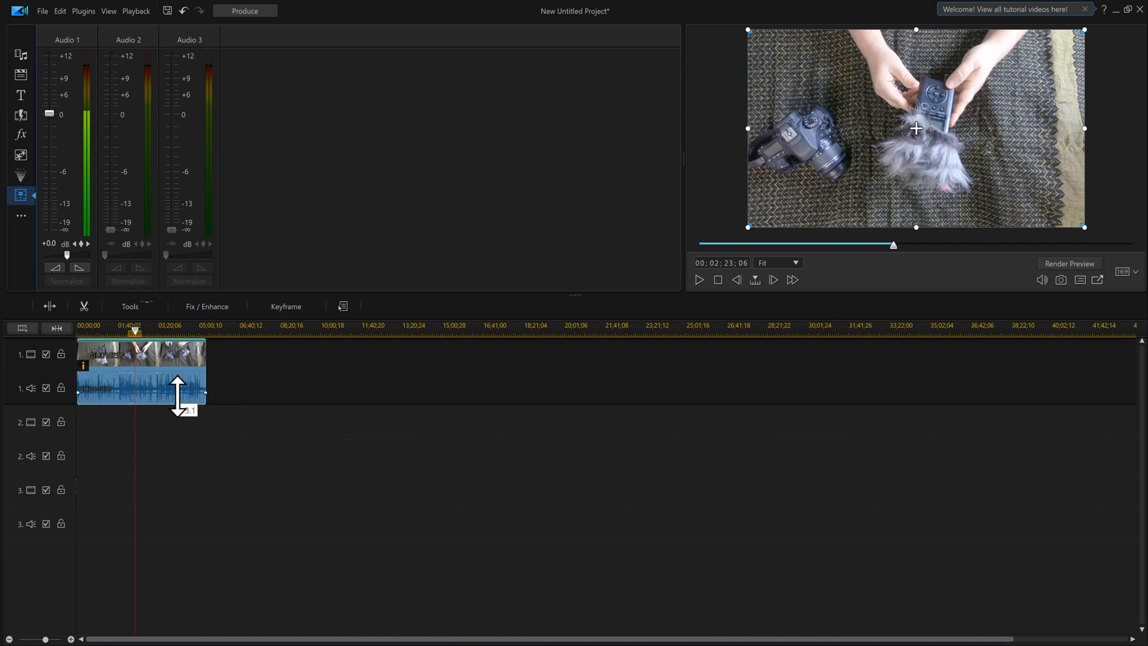
{"action": "left_click_drag", "start_coordinate": [174, 395], "coordinate": [174, 377]}
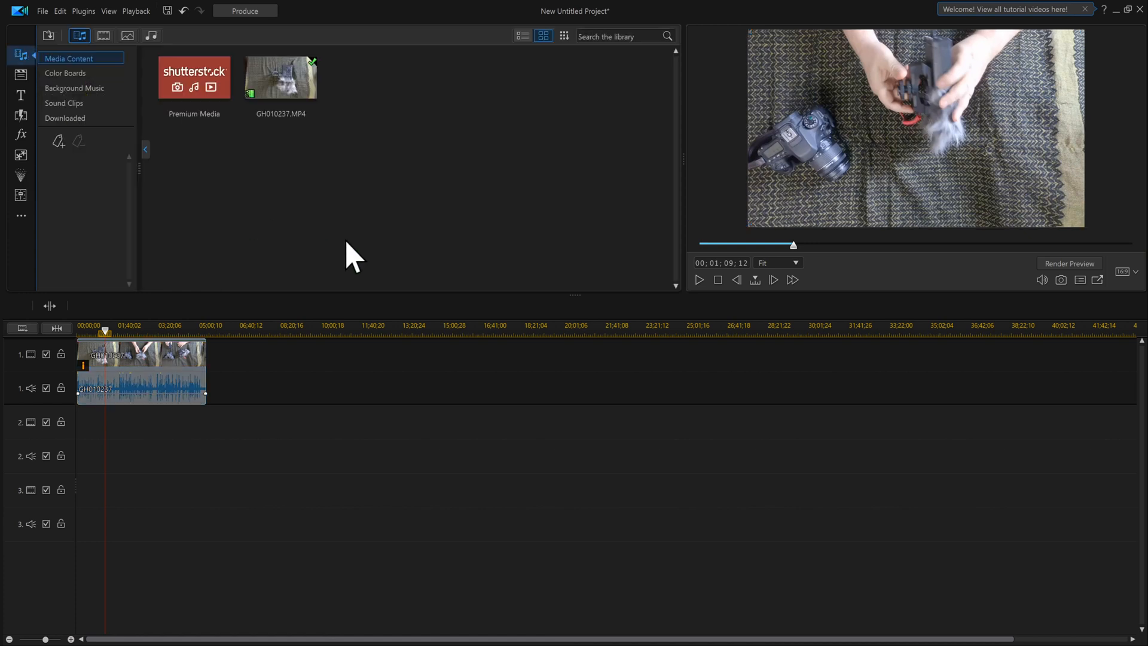
{"action": "mouse_move", "coordinate": [475, 254]}
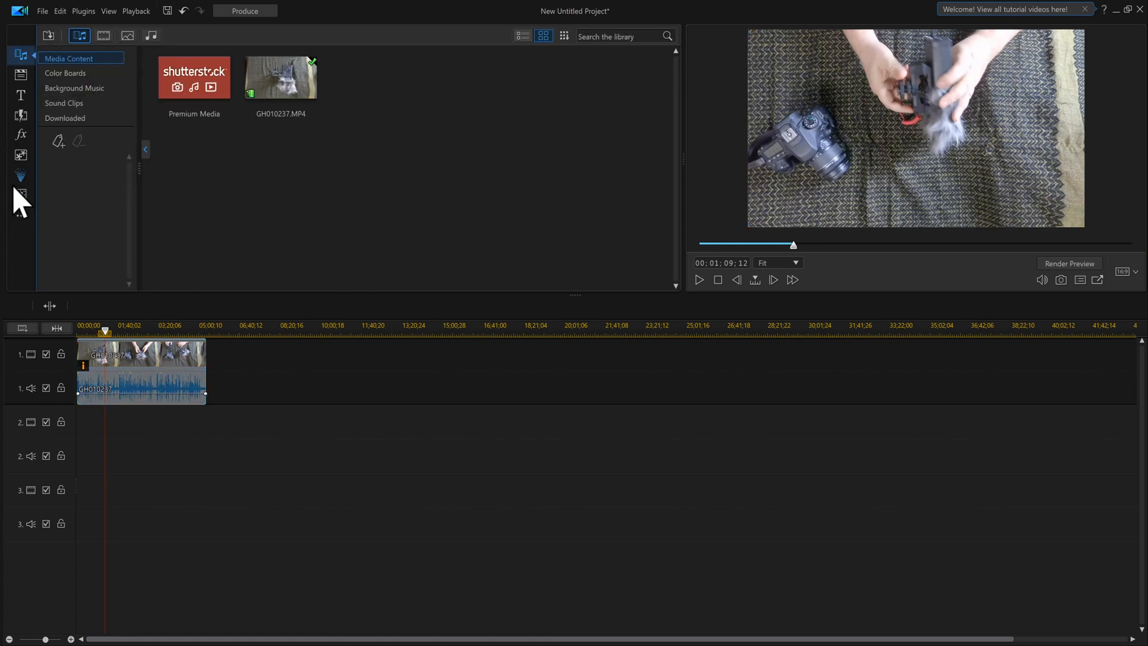
{"action": "mouse_move", "coordinate": [21, 195]}
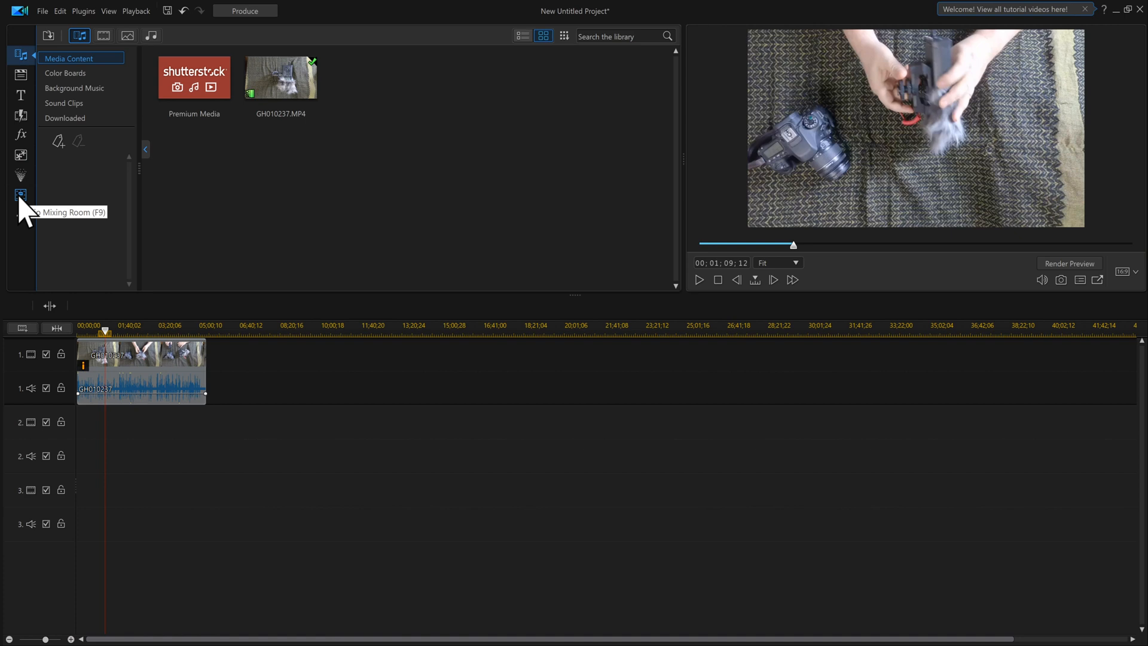
Step: In the Audio Mixing Room, add two volume keyframes and drop the second to about -7.5 dB
{"action": "left_click", "coordinate": [20, 194]}
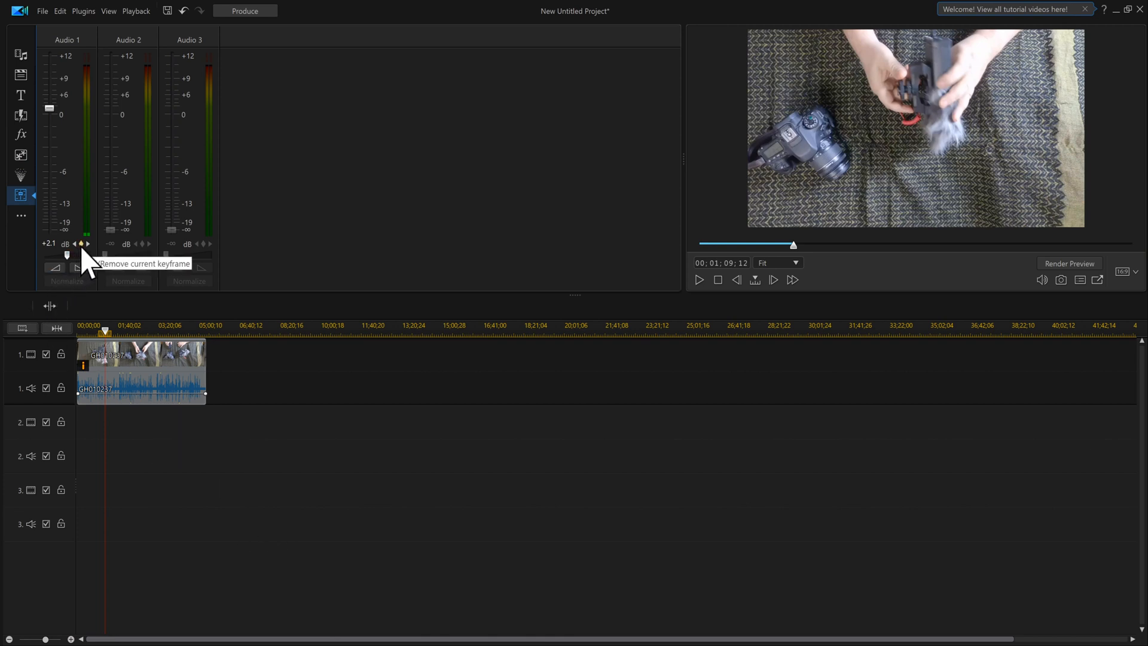
{"action": "mouse_move", "coordinate": [66, 426]}
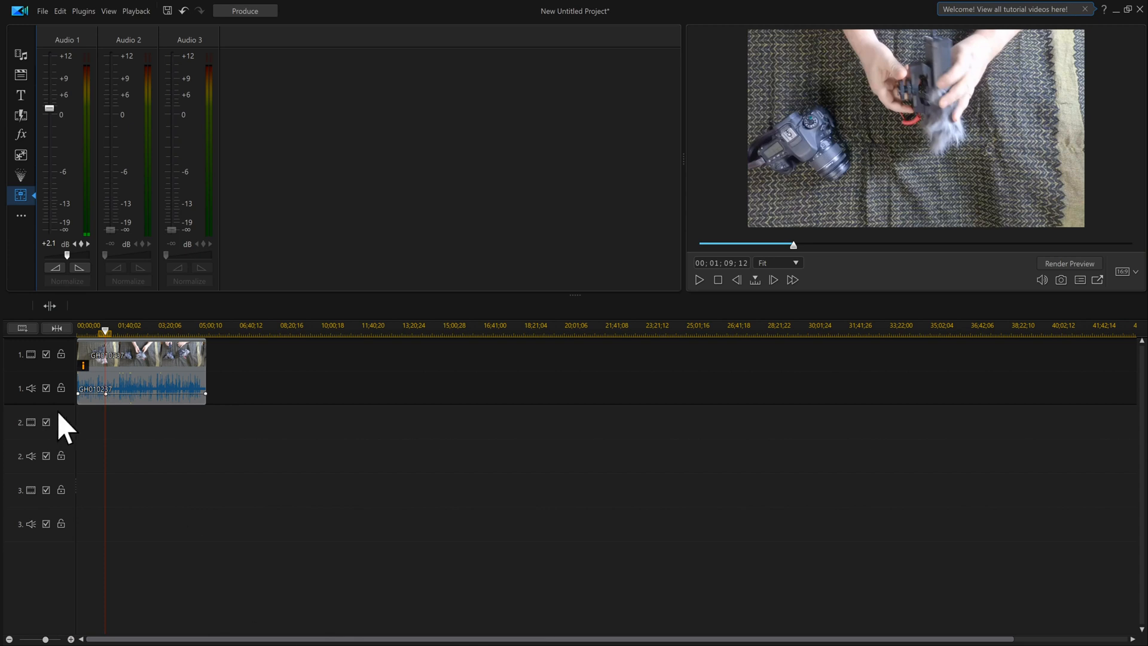
{"action": "mouse_move", "coordinate": [197, 483]}
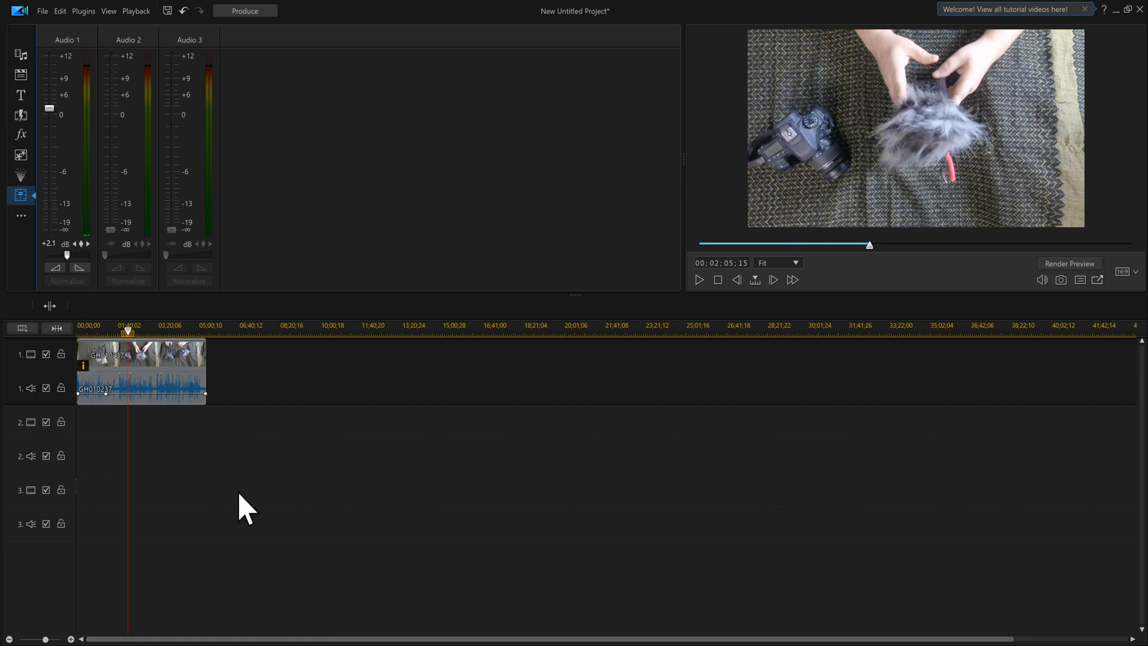
{"action": "mouse_move", "coordinate": [106, 428]}
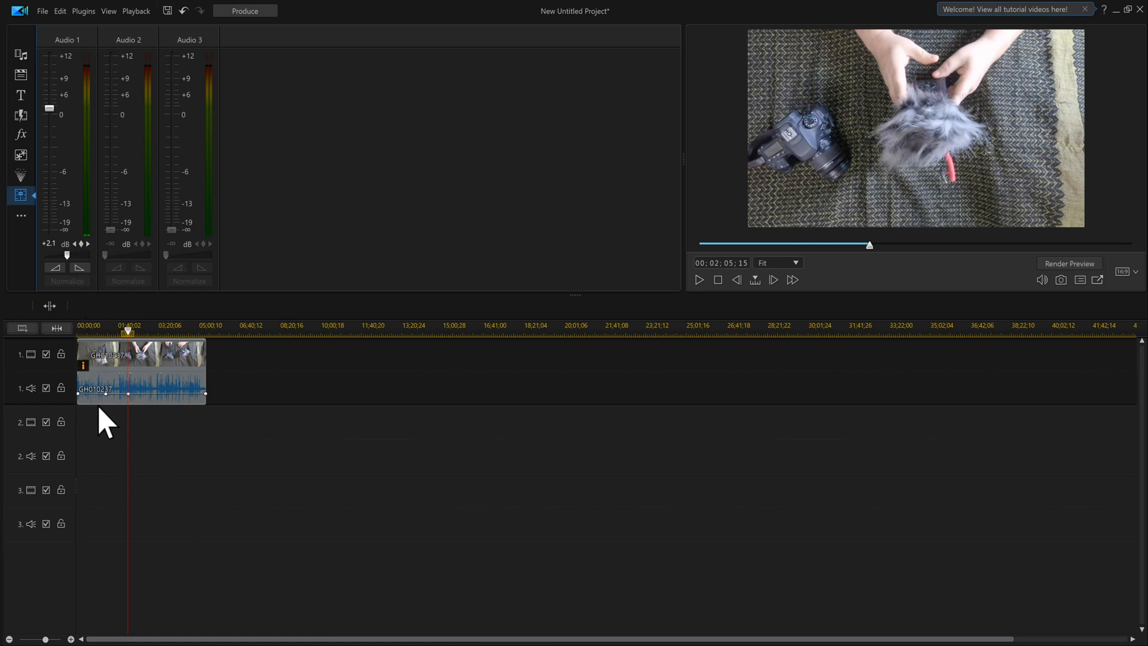
{"action": "left_click", "coordinate": [140, 388]}
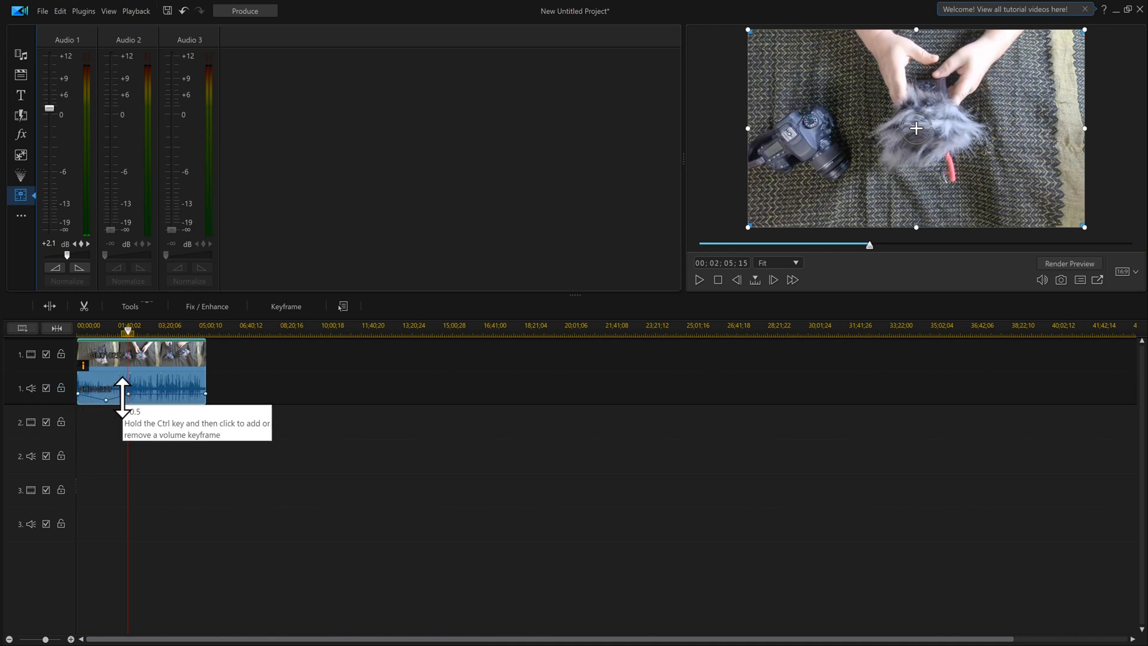
{"action": "left_click", "coordinate": [129, 392]}
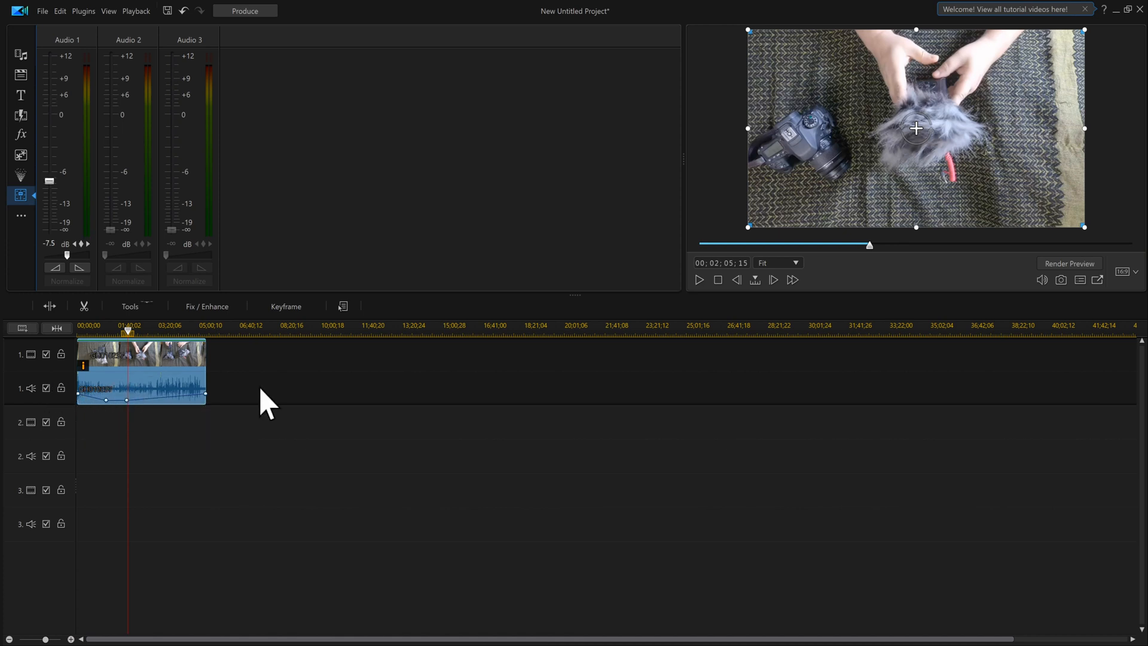
{"action": "mouse_move", "coordinate": [122, 395]}
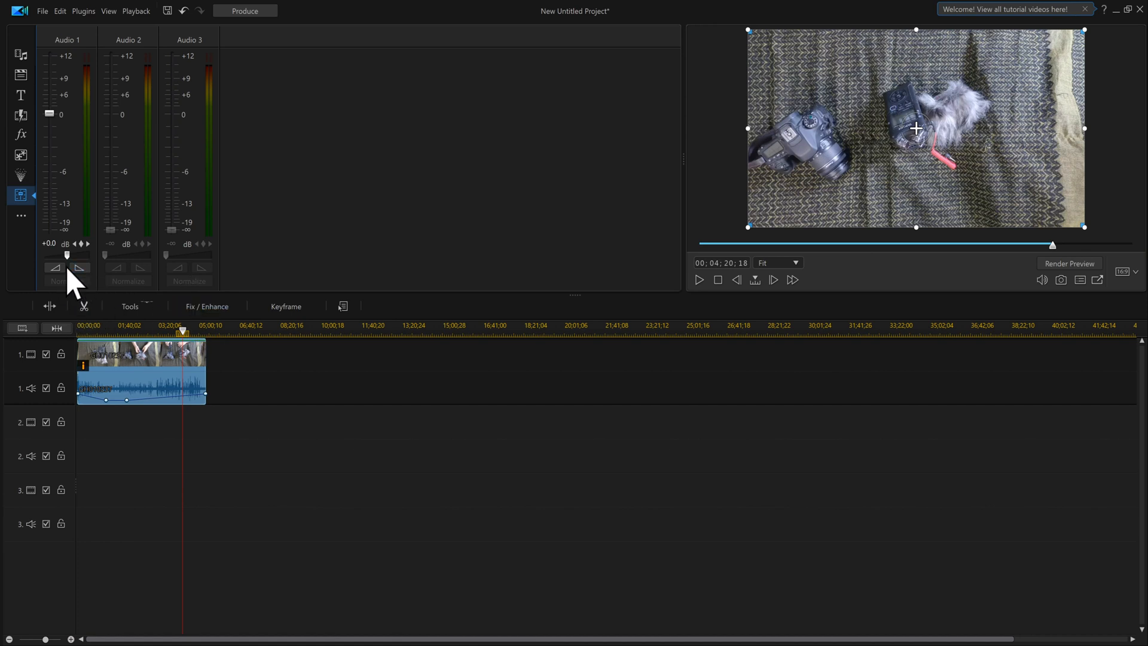
Step: Apply a fade-out to the clip's audio from the Audio 1 mixer channel
{"action": "left_click", "coordinate": [53, 267]}
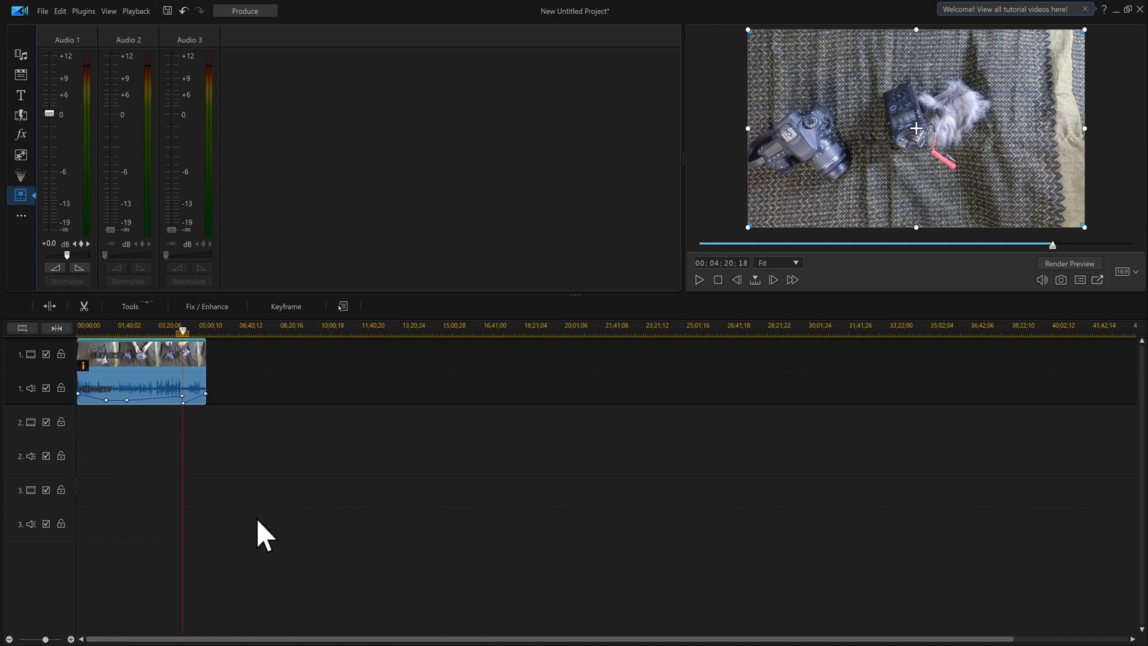
{"action": "mouse_move", "coordinate": [208, 501]}
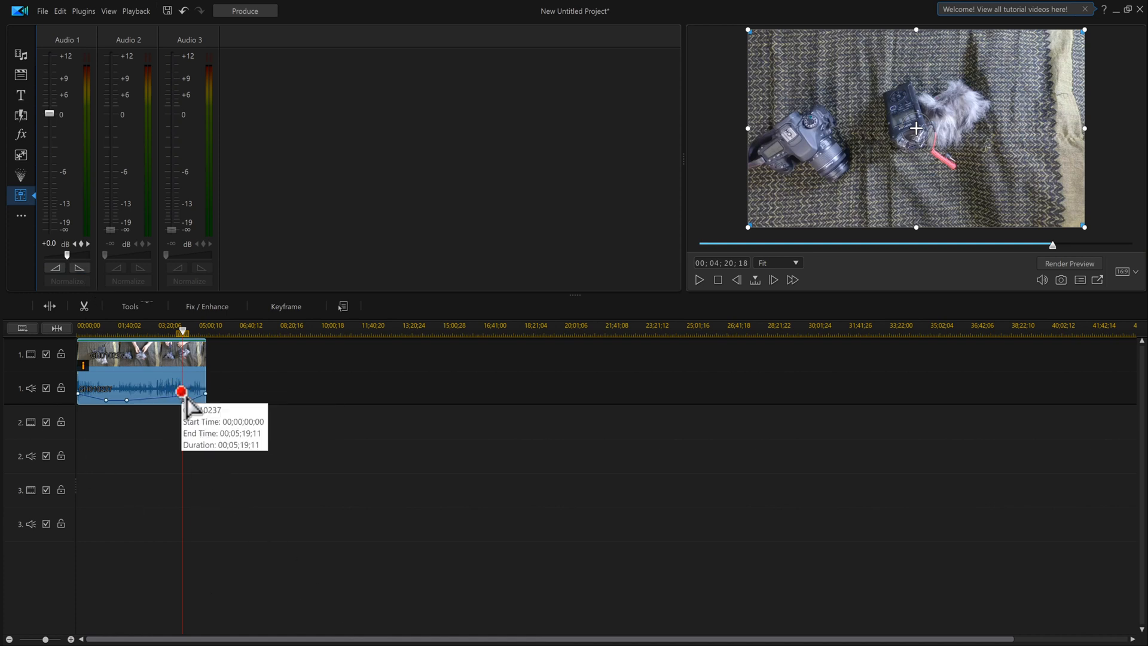
{"action": "mouse_move", "coordinate": [203, 427]}
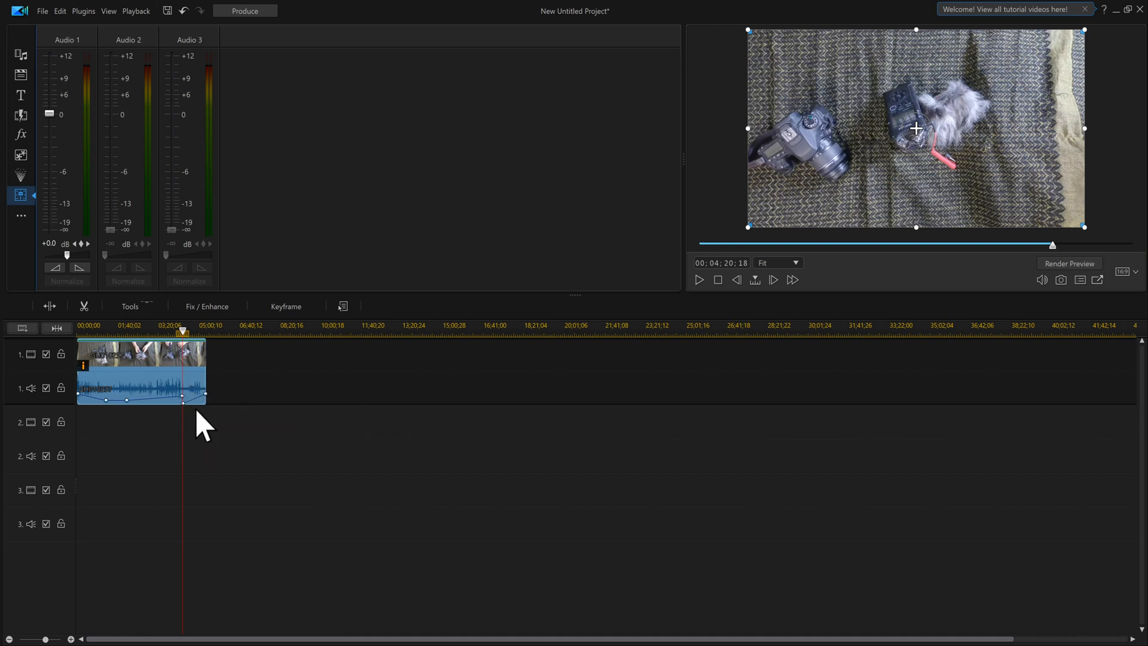
{"action": "mouse_move", "coordinate": [185, 401]}
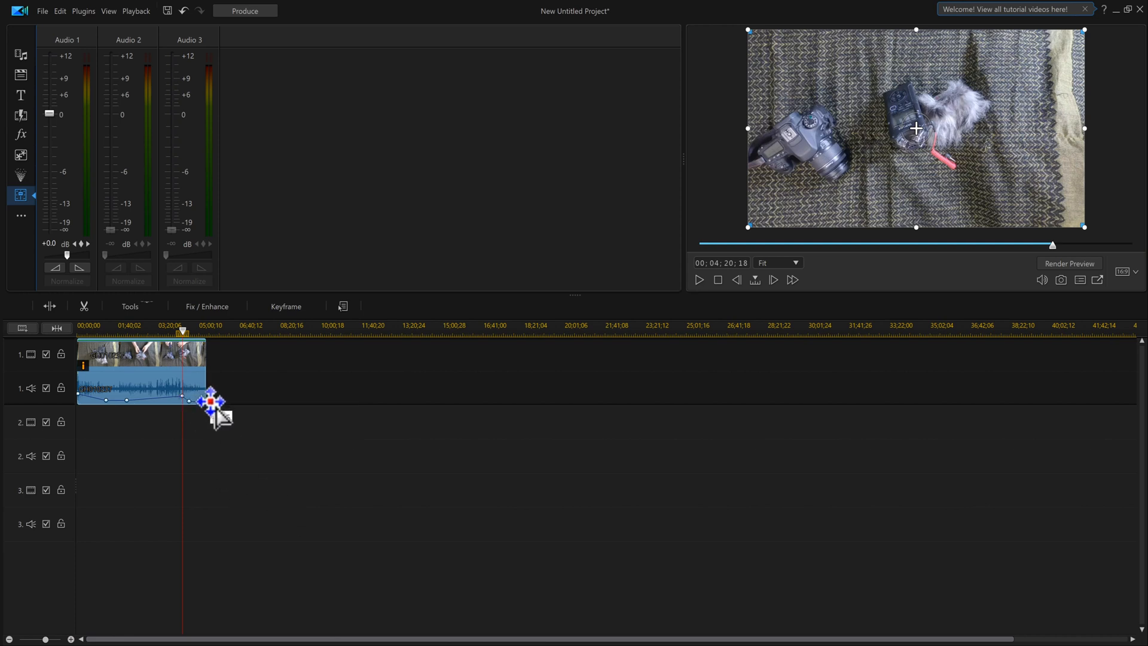
{"action": "mouse_move", "coordinate": [192, 400]}
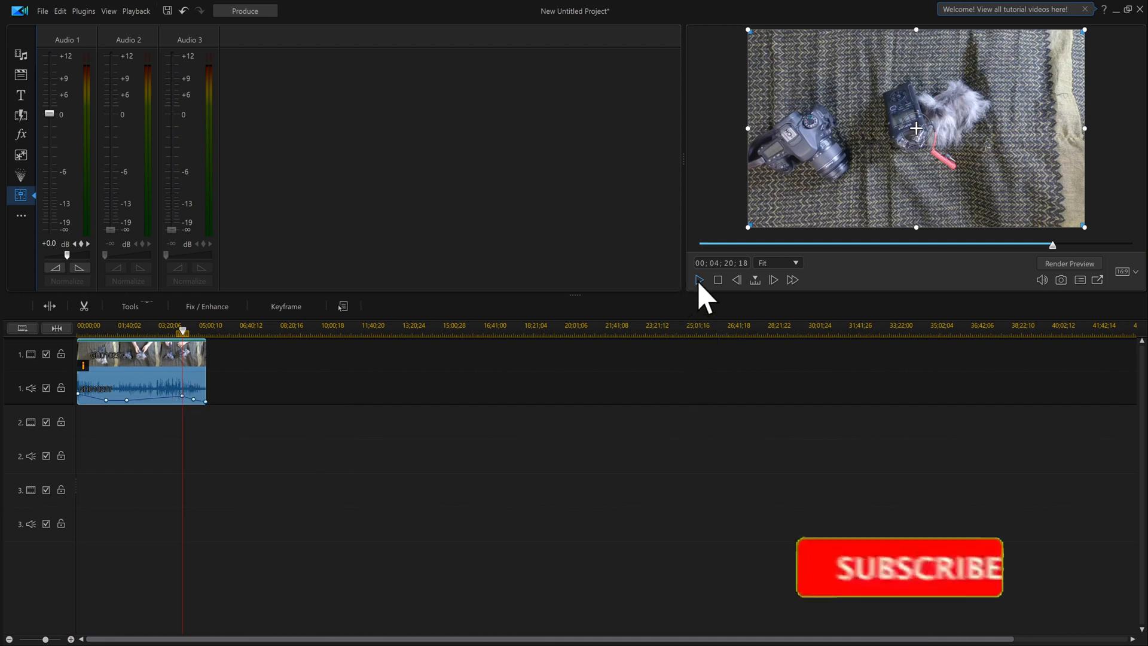
{"action": "left_click", "coordinate": [697, 280]}
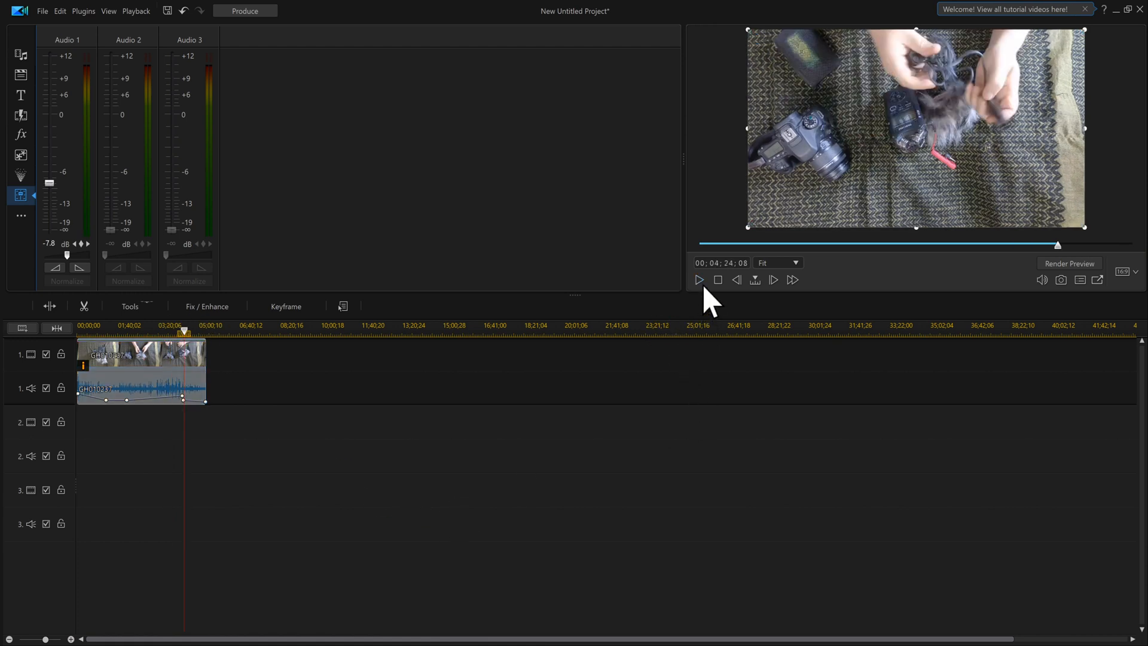
{"action": "left_click", "coordinate": [697, 280]}
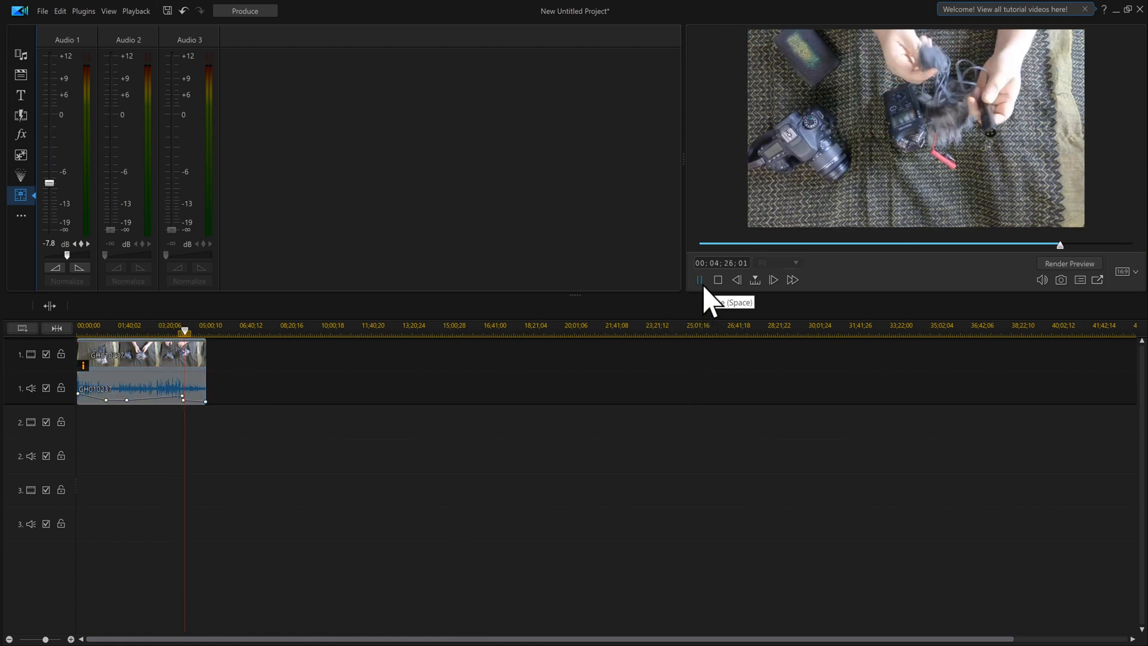
{"action": "left_click", "coordinate": [698, 280]}
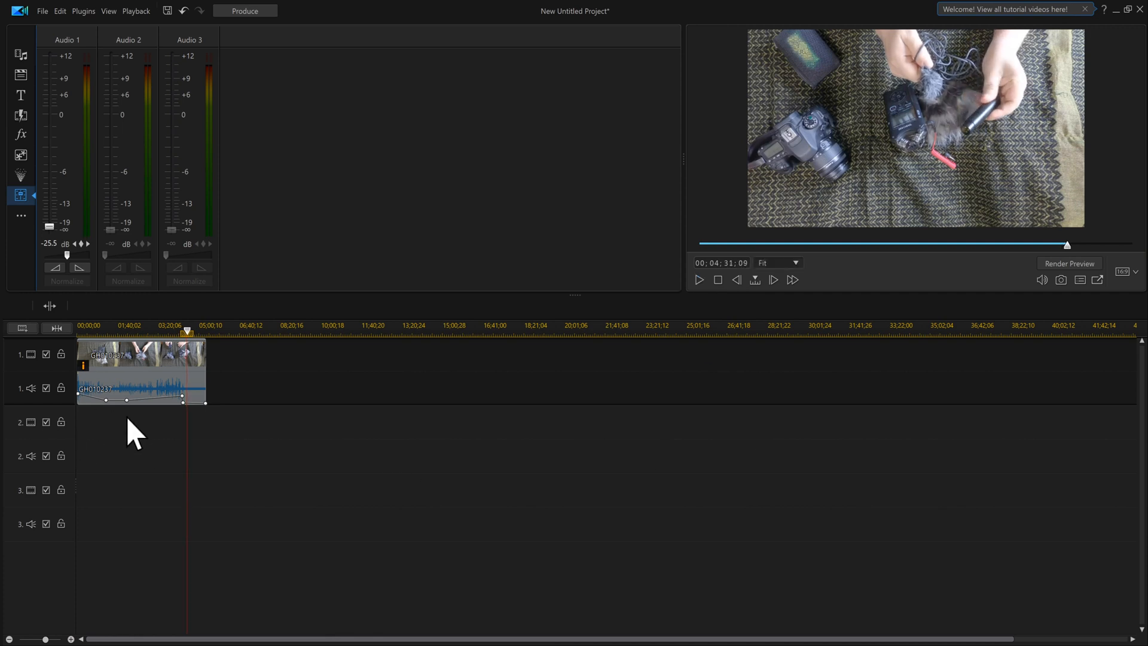
{"action": "mouse_move", "coordinate": [161, 501]}
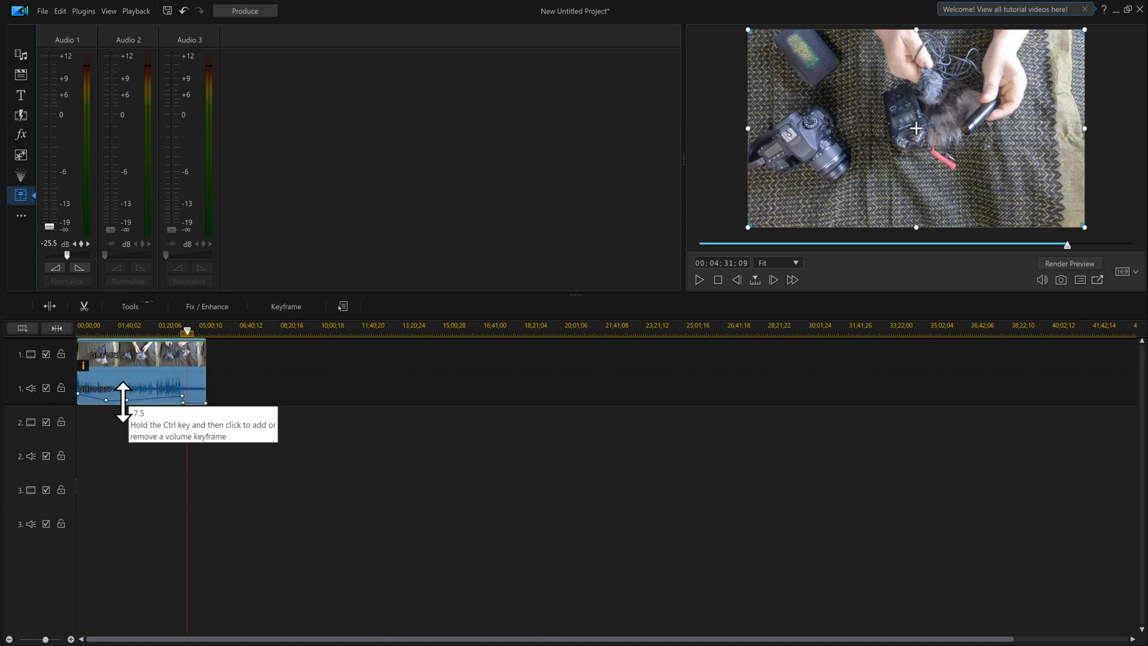
{"action": "left_click", "coordinate": [126, 398]}
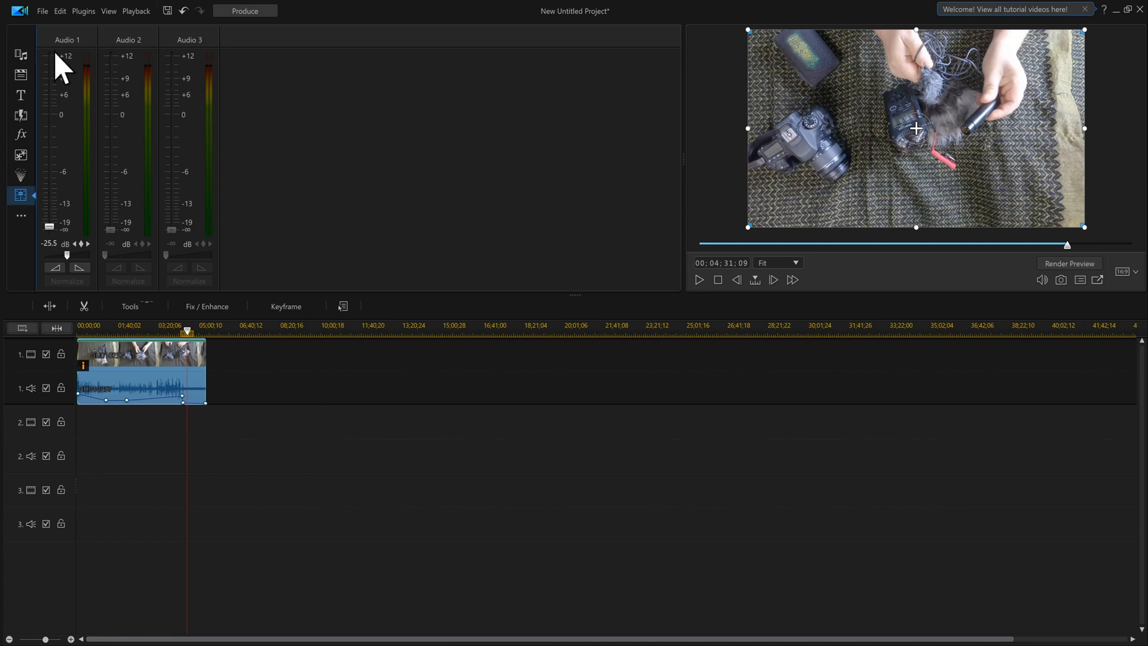
{"action": "mouse_move", "coordinate": [346, 430]}
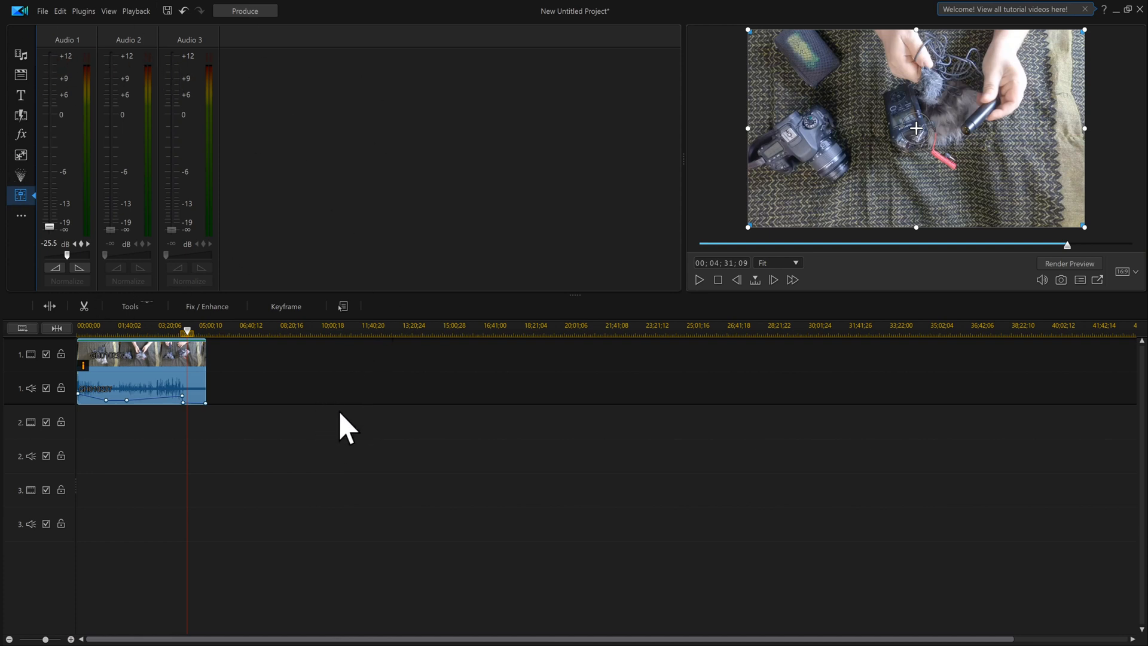
{"action": "mouse_move", "coordinate": [308, 414]}
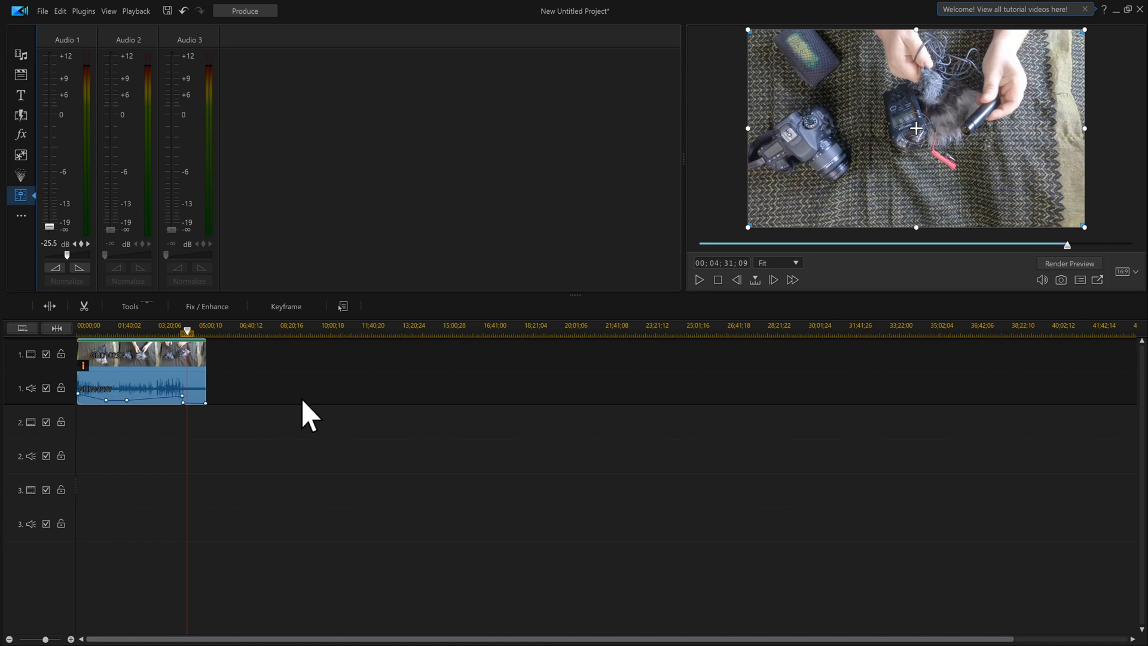
{"action": "mouse_move", "coordinate": [208, 142]}
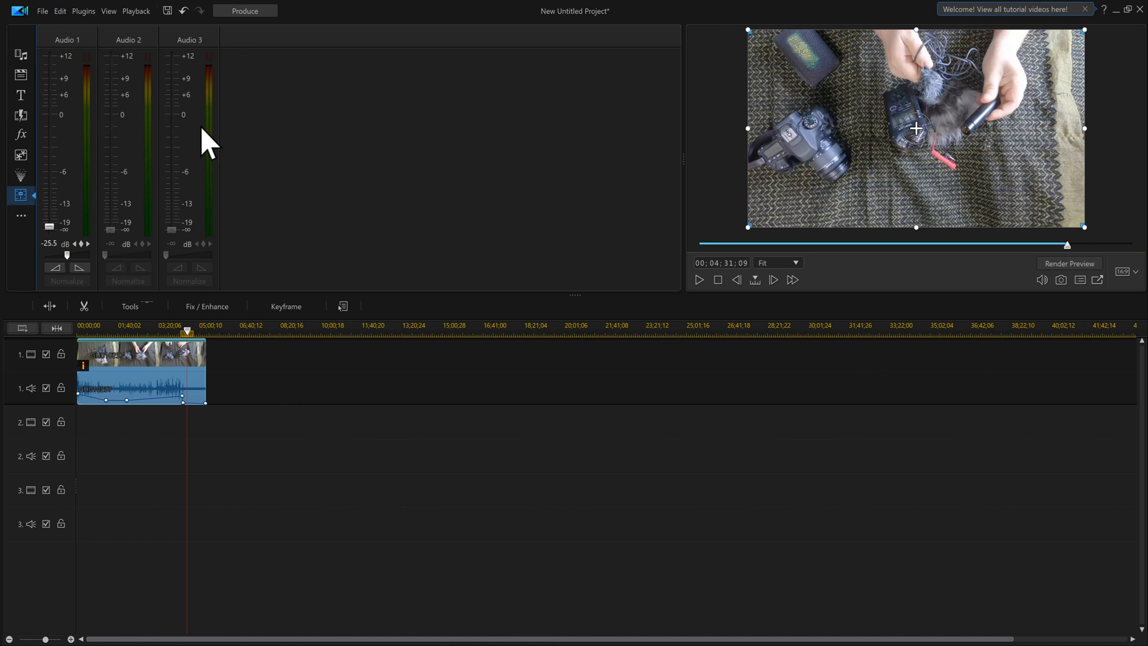
{"action": "mouse_move", "coordinate": [366, 431]}
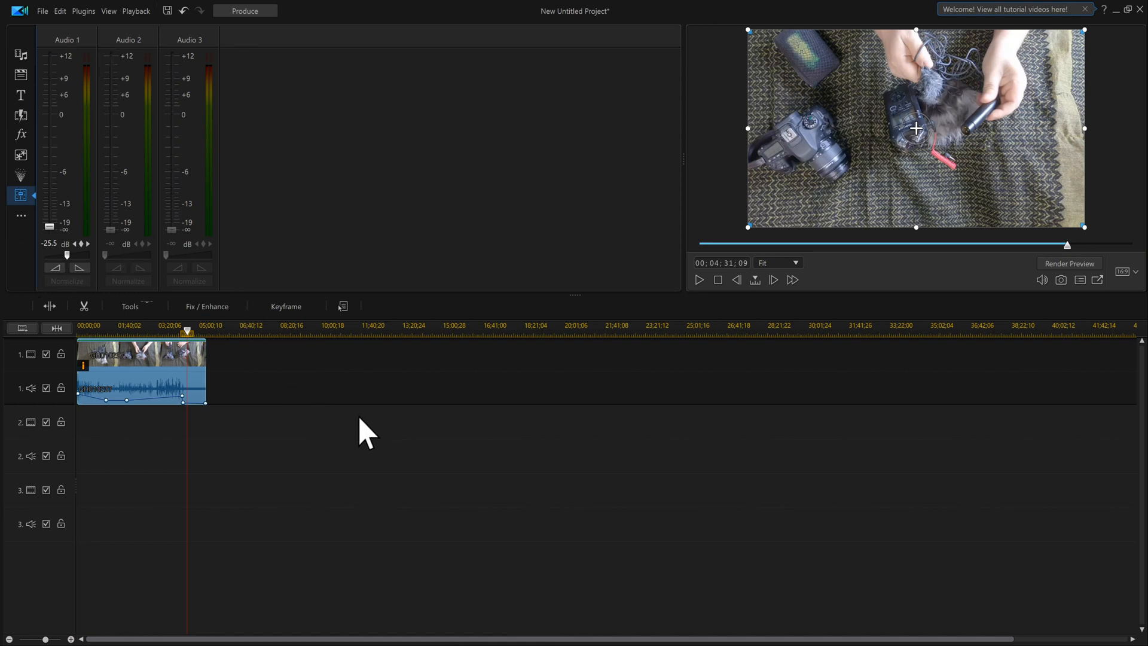
{"action": "mouse_move", "coordinate": [335, 410]}
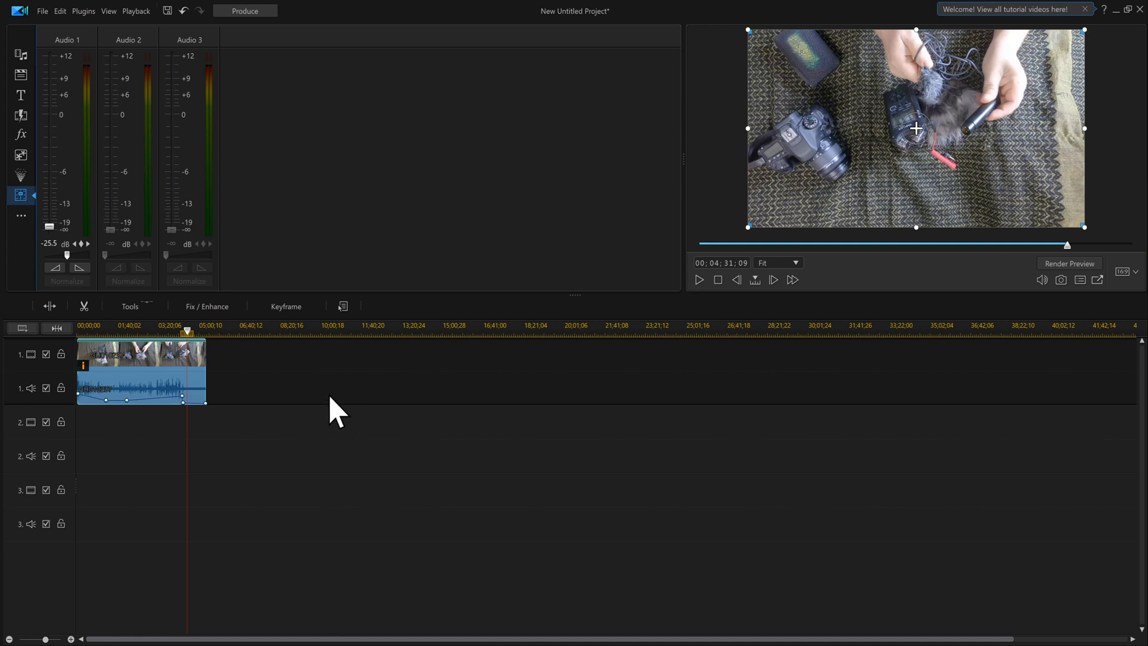
{"action": "mouse_move", "coordinate": [108, 95]}
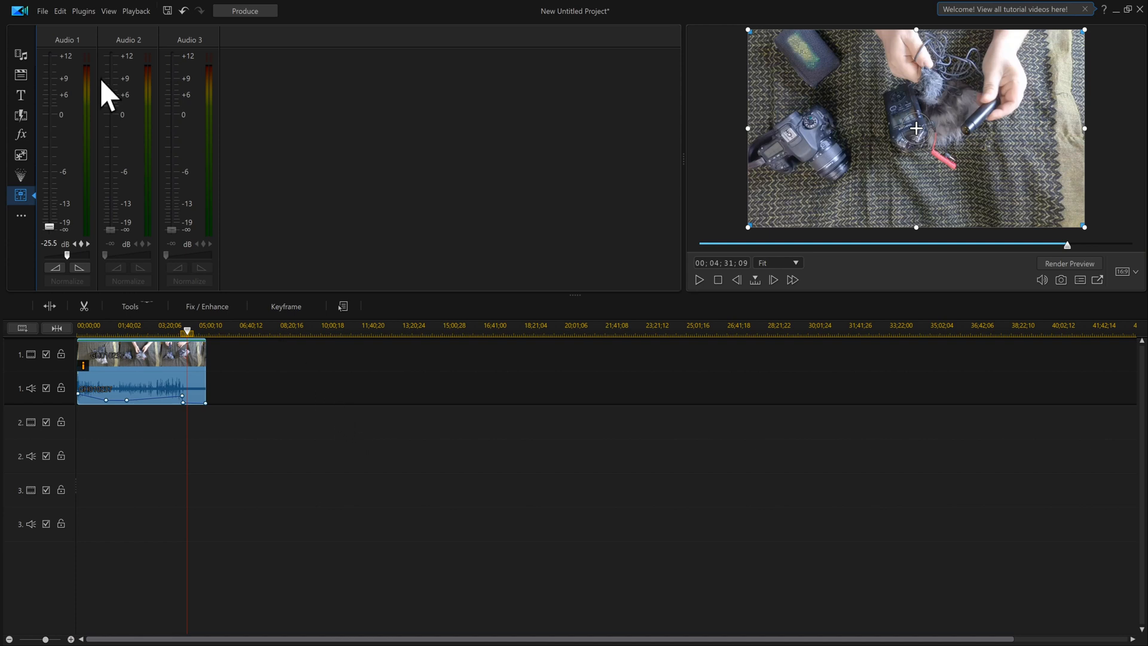
{"action": "mouse_move", "coordinate": [81, 212]}
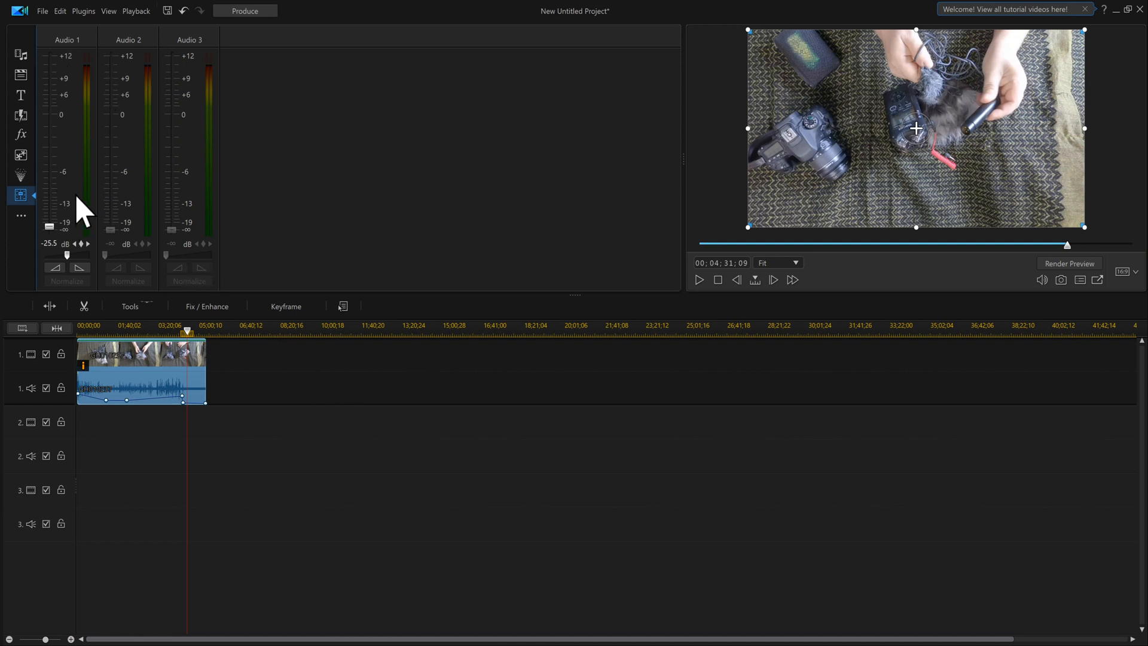
{"action": "mouse_move", "coordinate": [383, 472]}
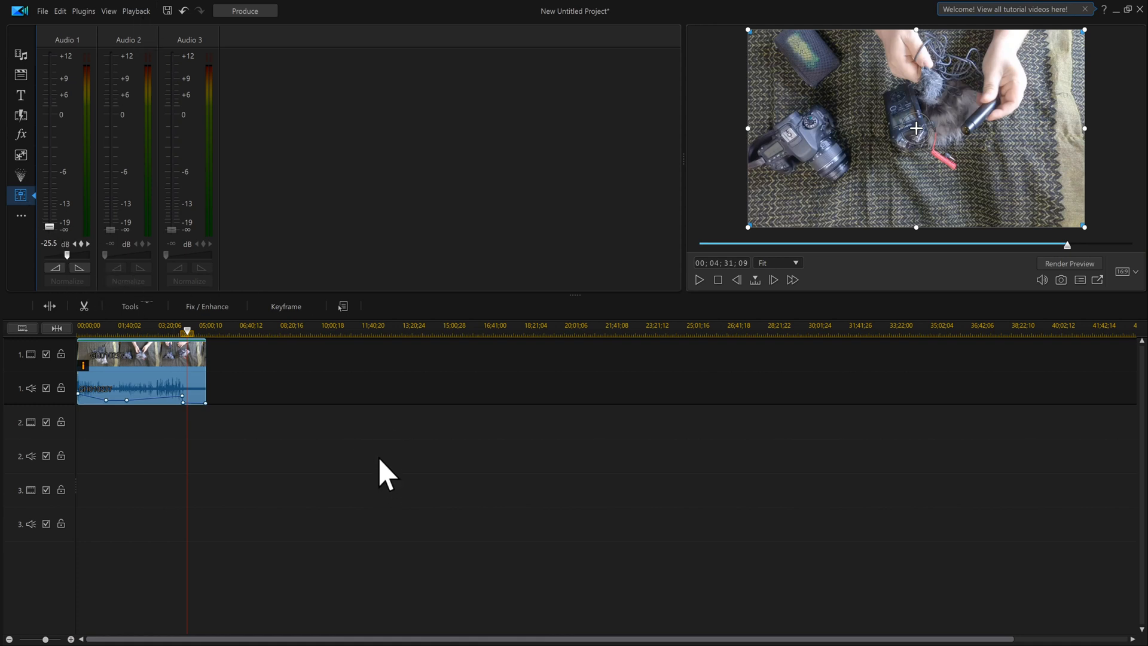
{"action": "mouse_move", "coordinate": [154, 439]}
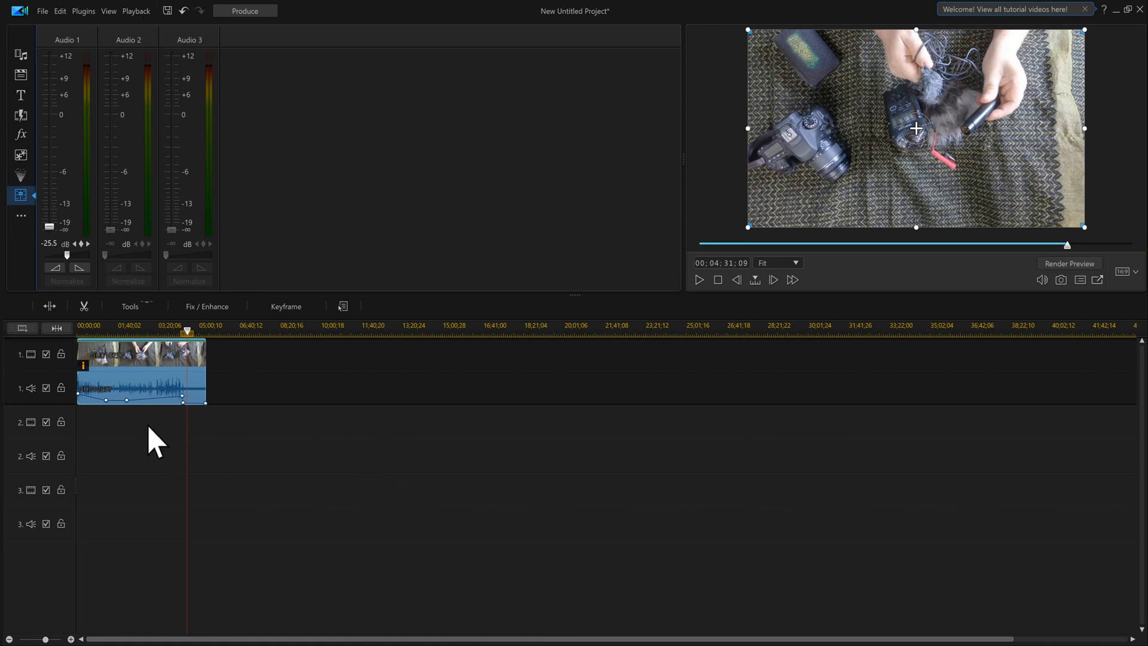
{"action": "mouse_move", "coordinate": [157, 428]}
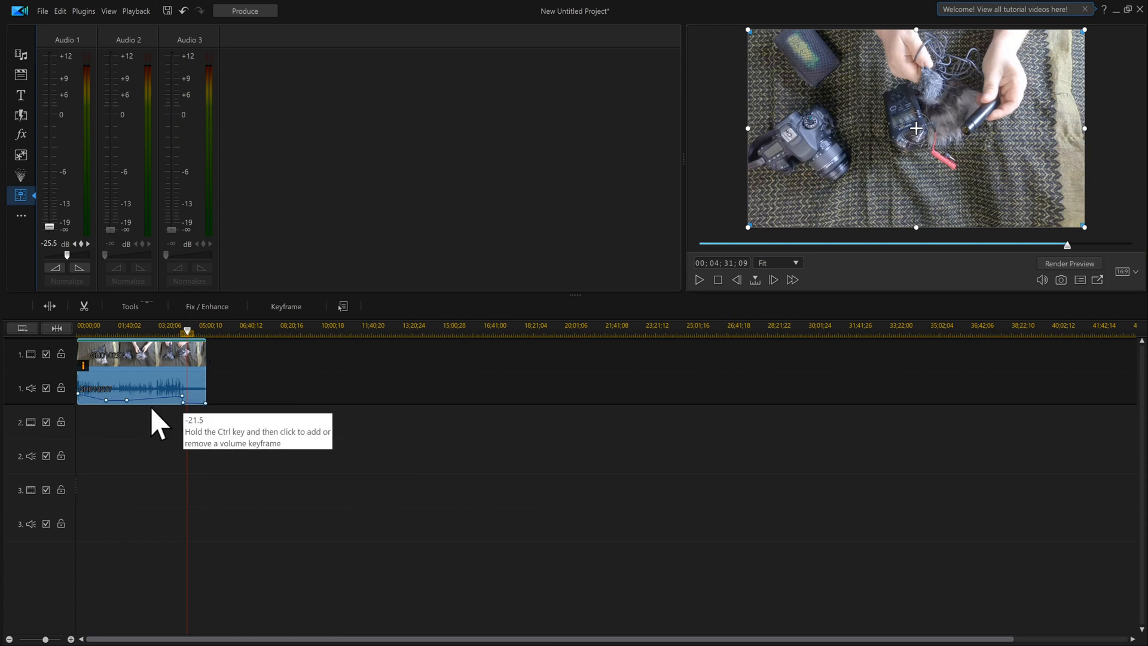
{"action": "mouse_move", "coordinate": [238, 402]}
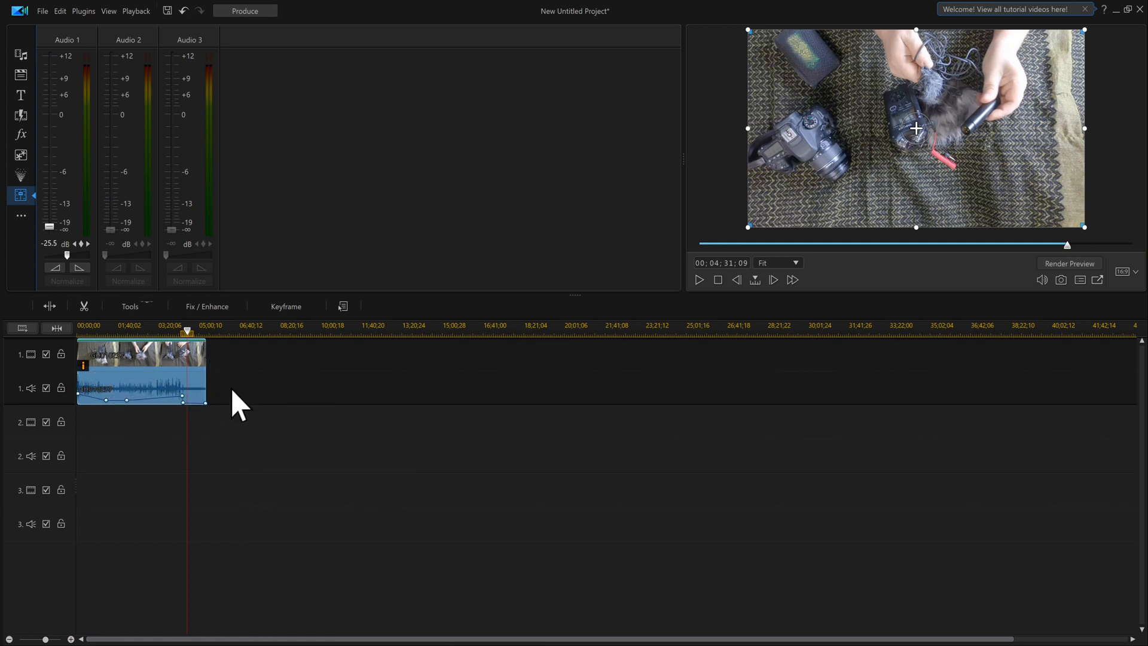
{"action": "mouse_move", "coordinate": [219, 388]}
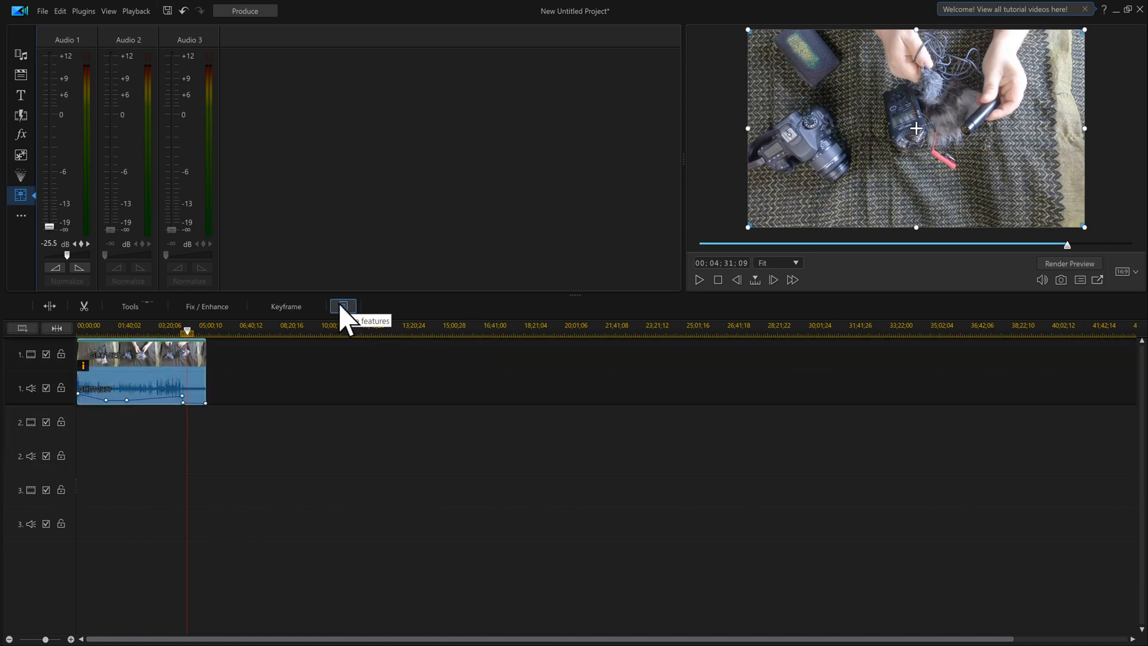
Step: Restore the clip's audio to its original +0.0 dB level, clearing the keyframes
{"action": "right_click", "coordinate": [147, 373]}
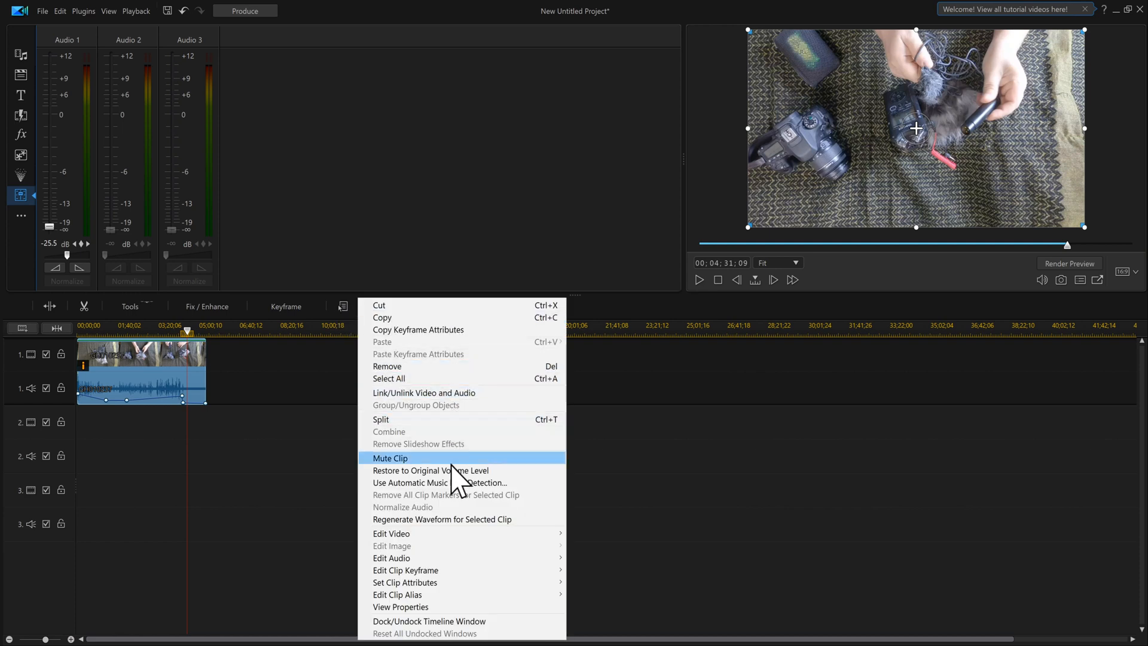
{"action": "mouse_move", "coordinate": [454, 470]}
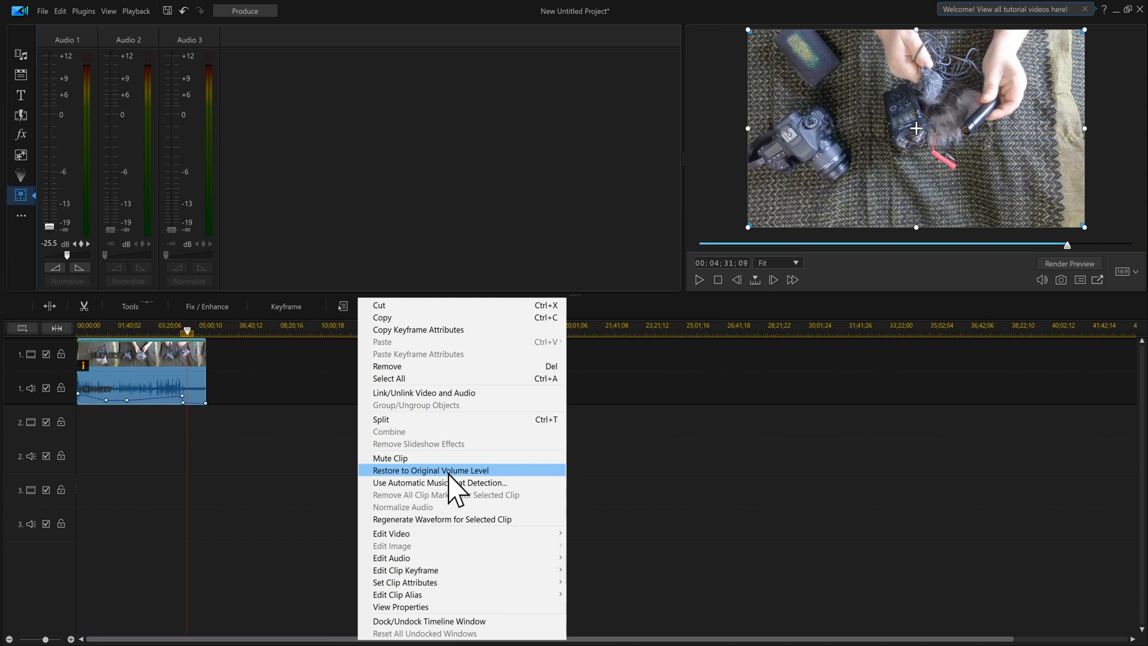
{"action": "left_click", "coordinate": [431, 469]}
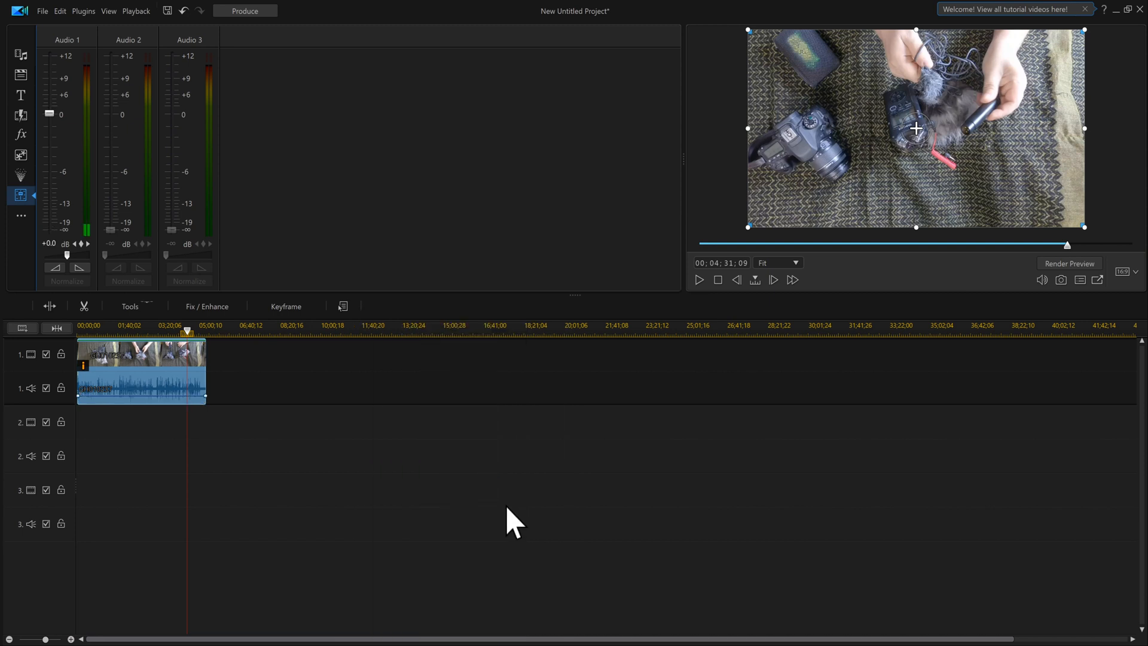
{"action": "mouse_move", "coordinate": [207, 398]}
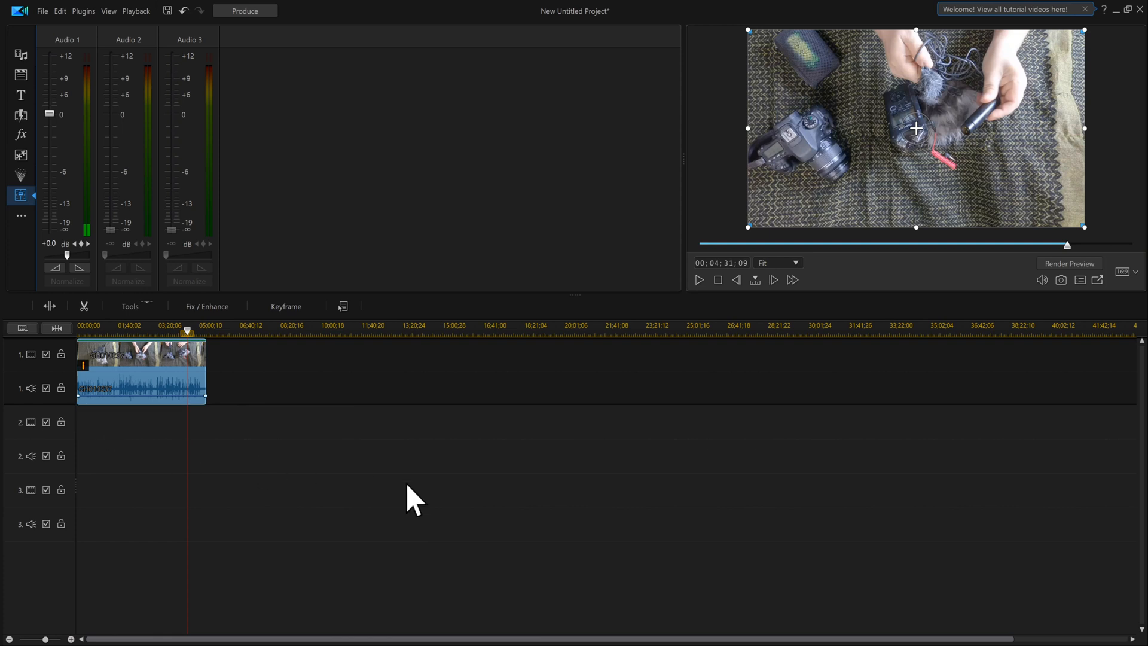
{"action": "mouse_move", "coordinate": [377, 498]}
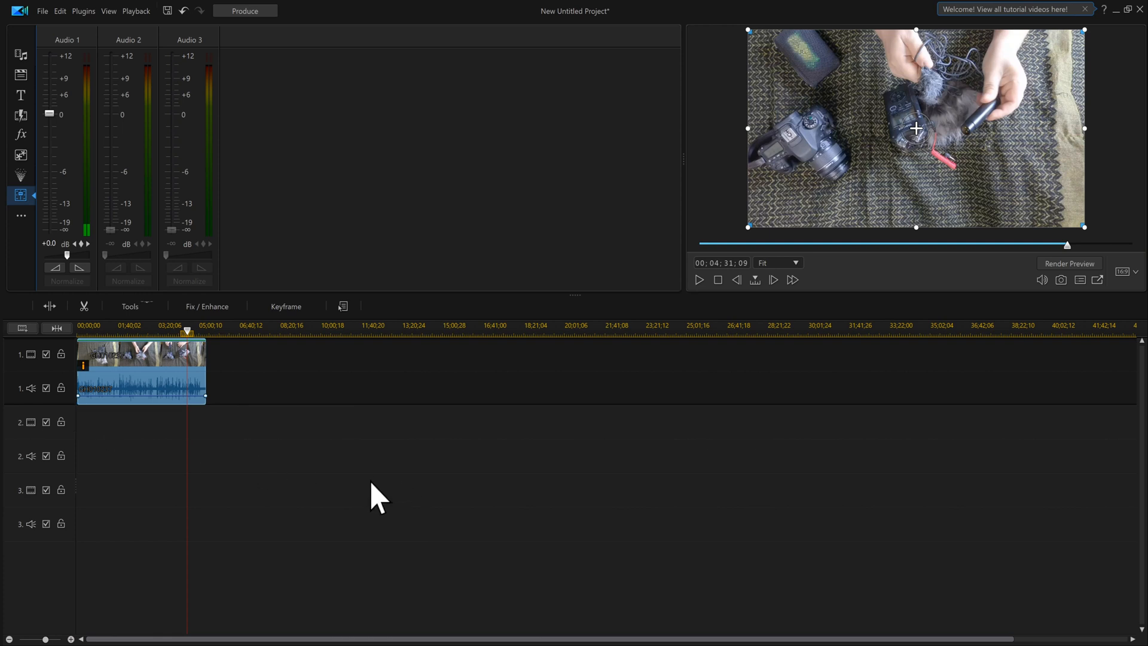
{"action": "mouse_move", "coordinate": [345, 473]}
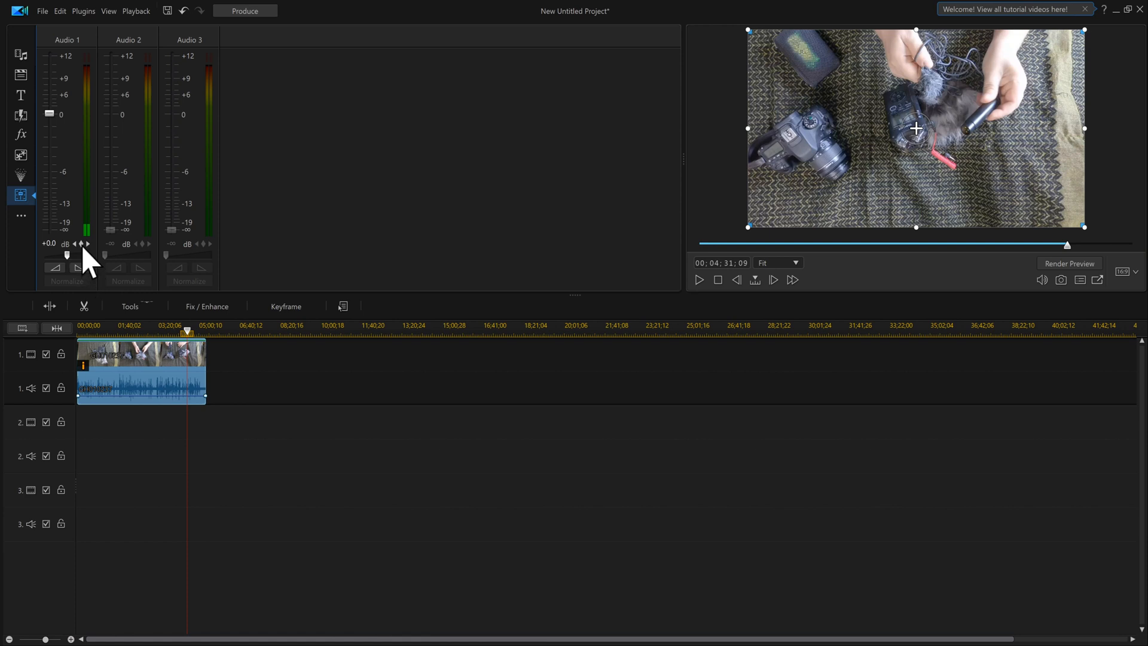
{"action": "mouse_move", "coordinate": [80, 243]}
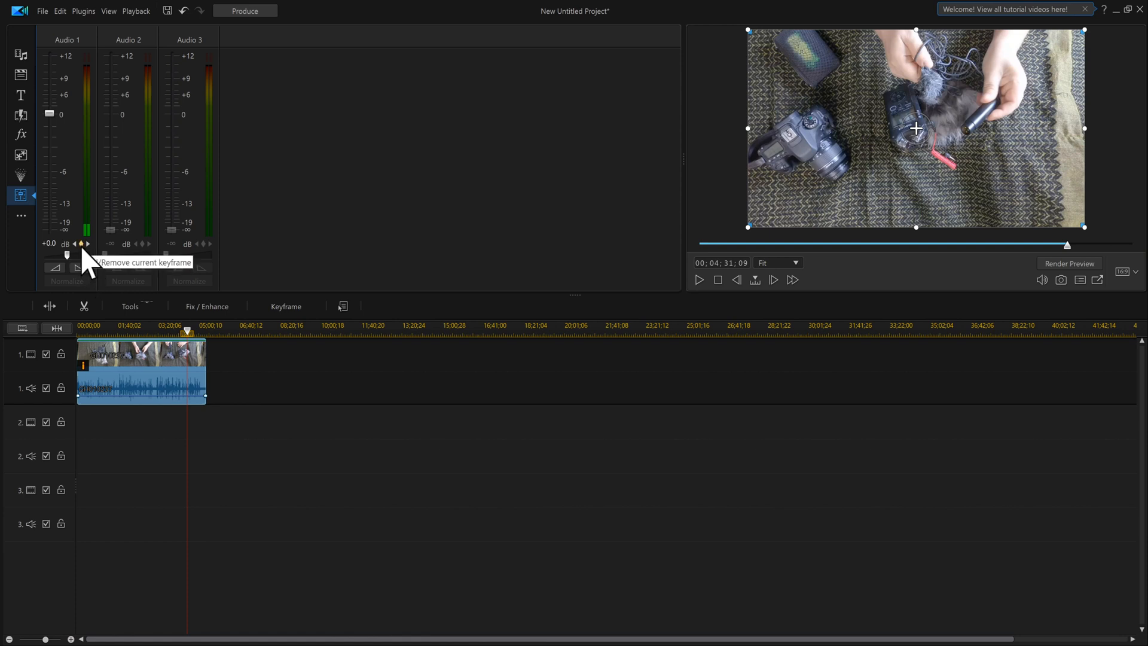
{"action": "mouse_move", "coordinate": [58, 209]}
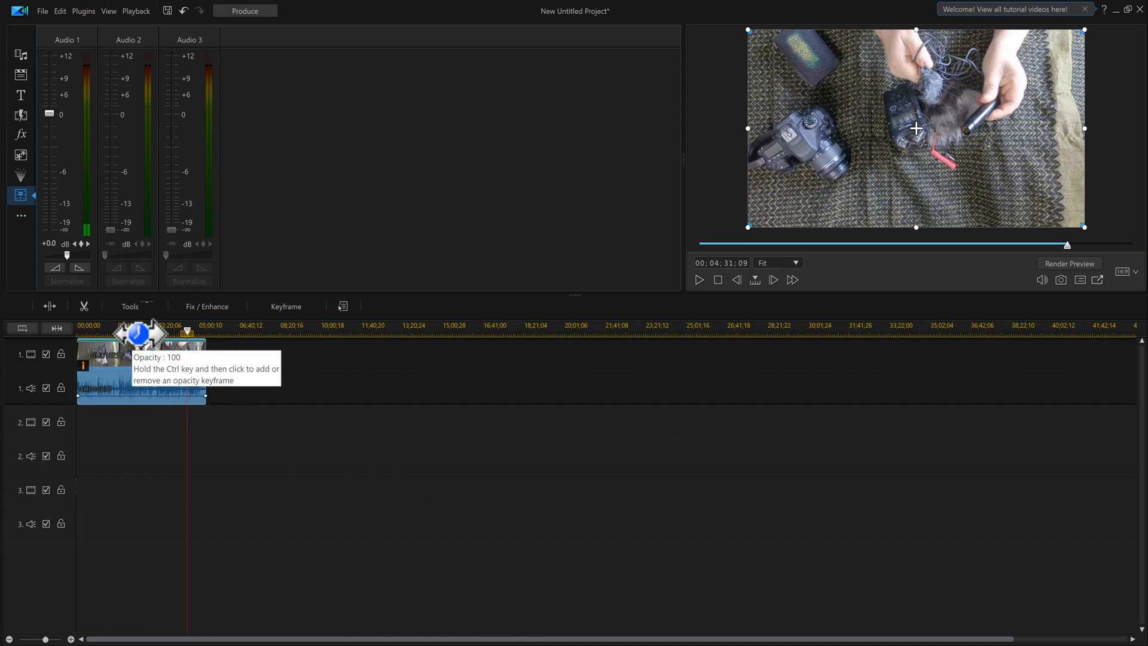
{"action": "mouse_move", "coordinate": [246, 391]}
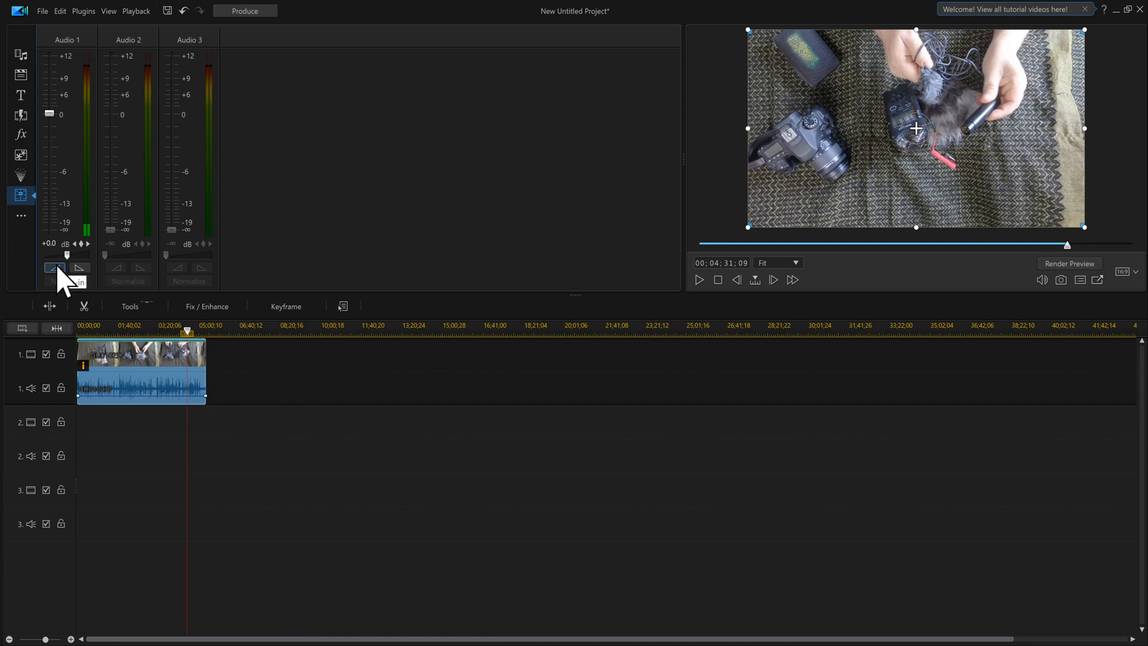
{"action": "mouse_move", "coordinate": [88, 384]}
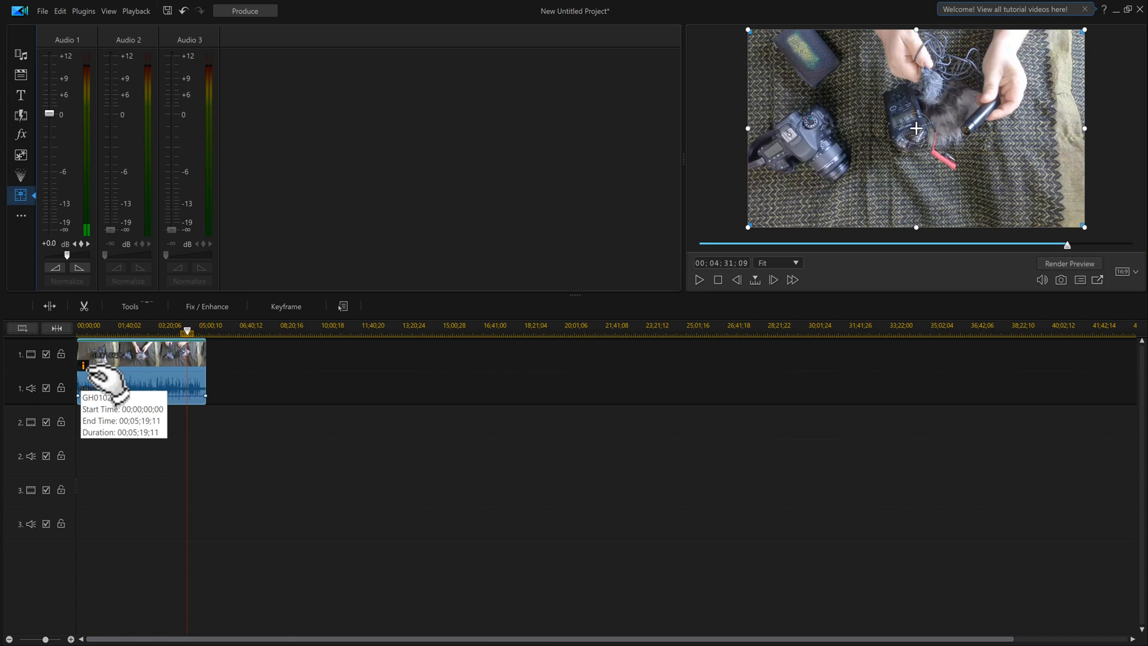
{"action": "mouse_move", "coordinate": [344, 426]}
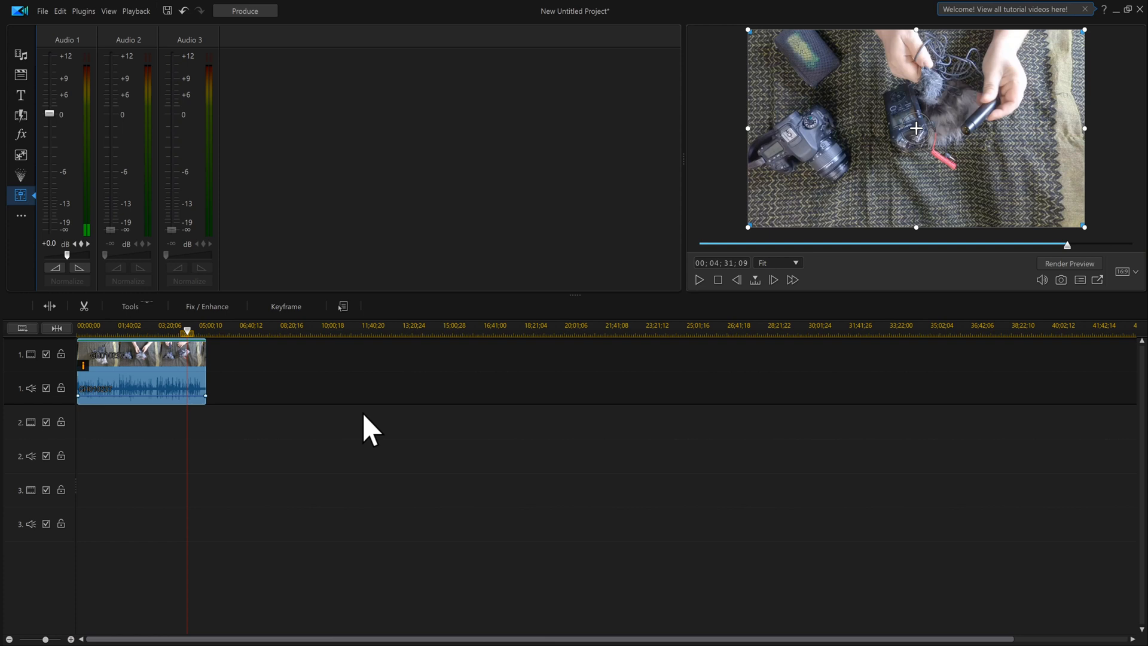
{"action": "mouse_move", "coordinate": [721, 185]}
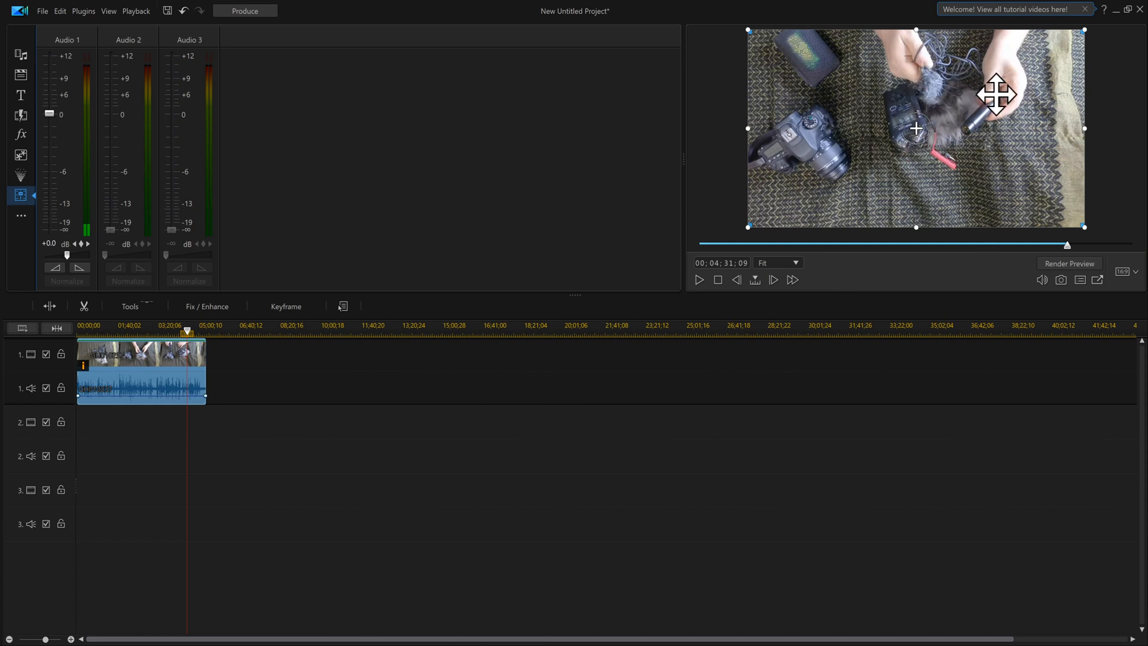
{"action": "mouse_move", "coordinate": [908, 123]}
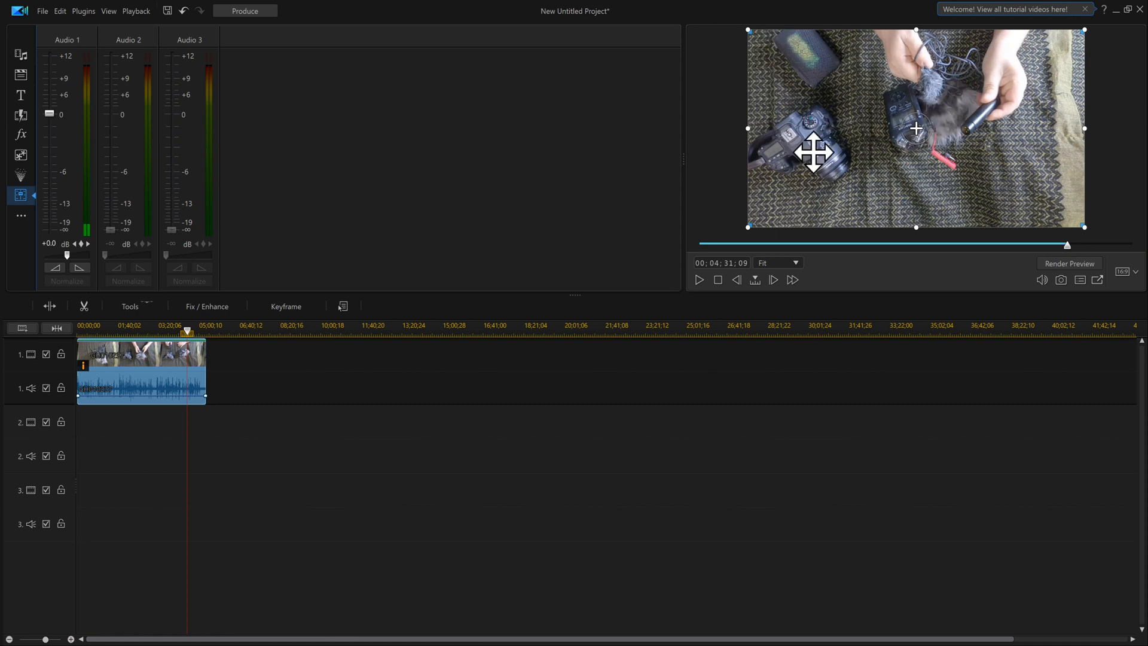
{"action": "mouse_move", "coordinate": [884, 89]}
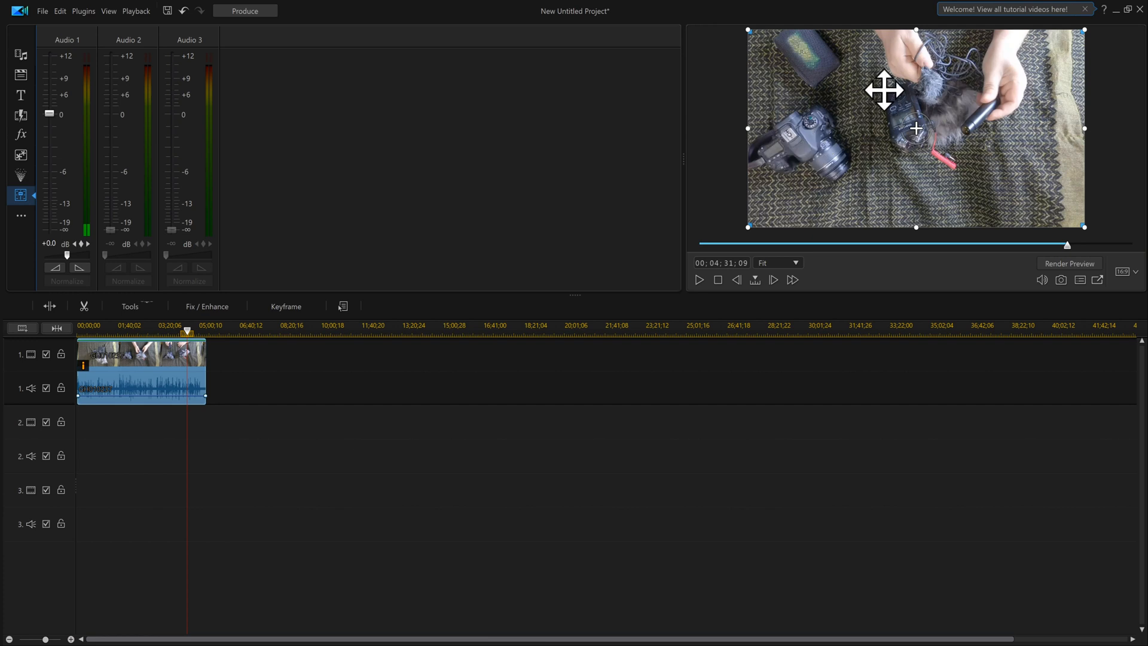
{"action": "mouse_move", "coordinate": [936, 267]}
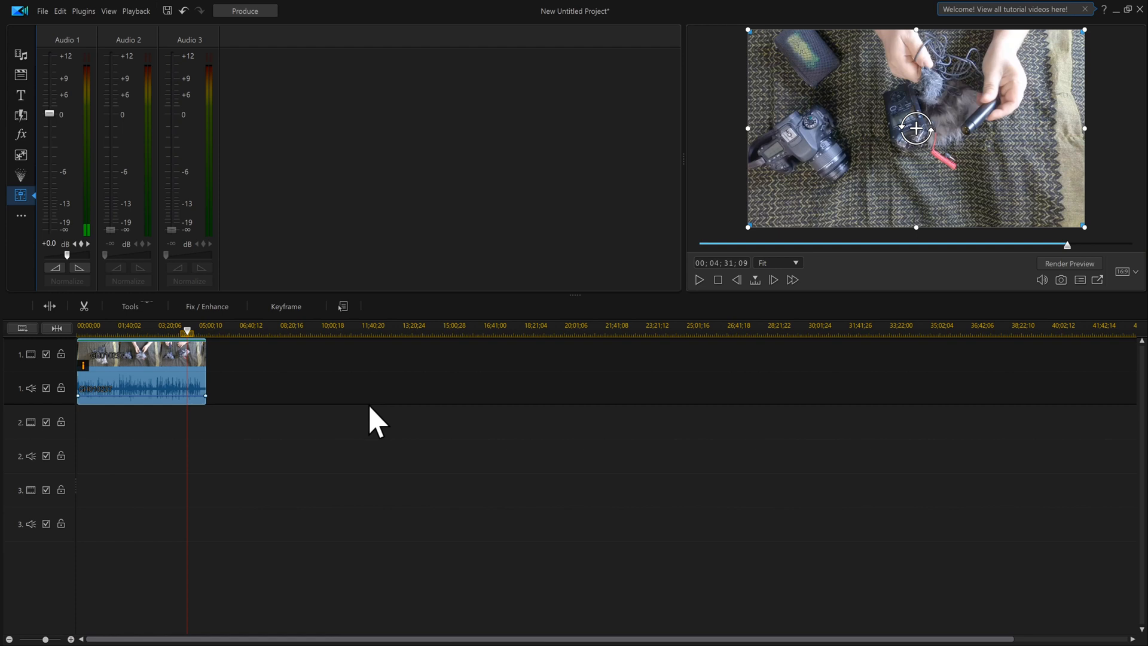
{"action": "mouse_move", "coordinate": [373, 414]}
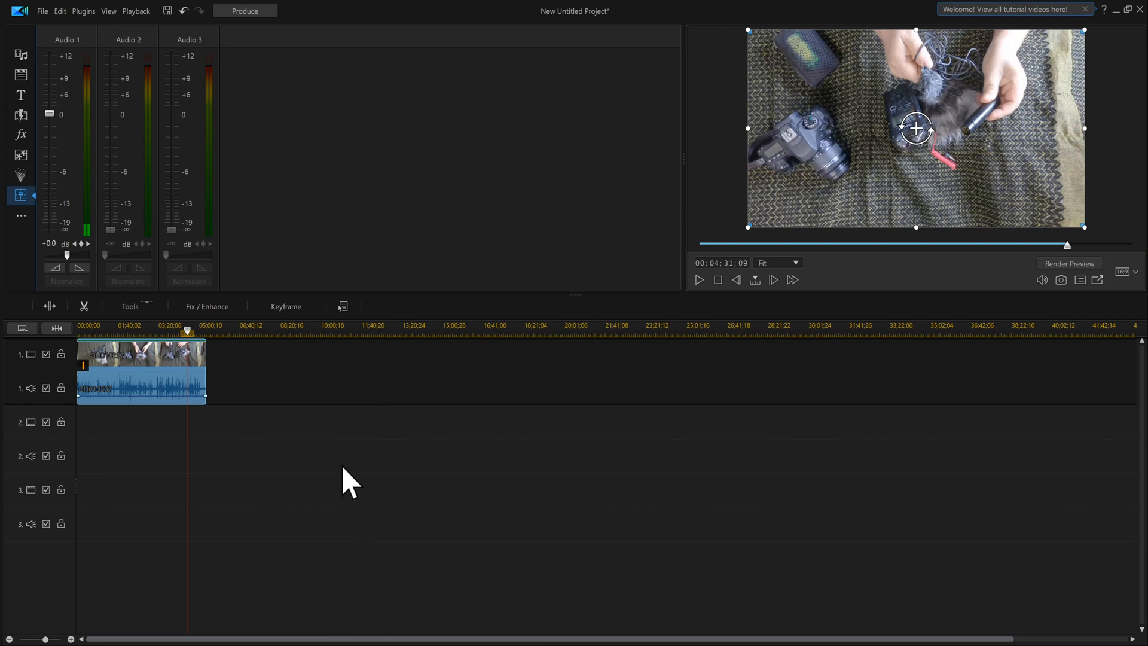
{"action": "mouse_move", "coordinate": [55, 363]}
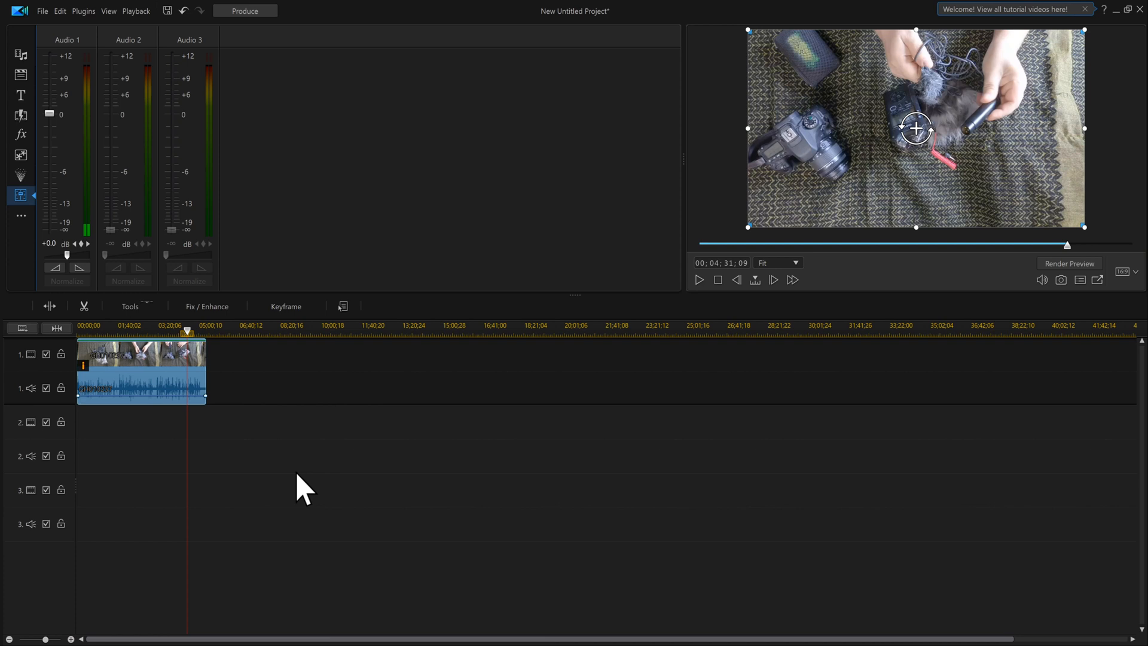
{"action": "mouse_move", "coordinate": [266, 431]}
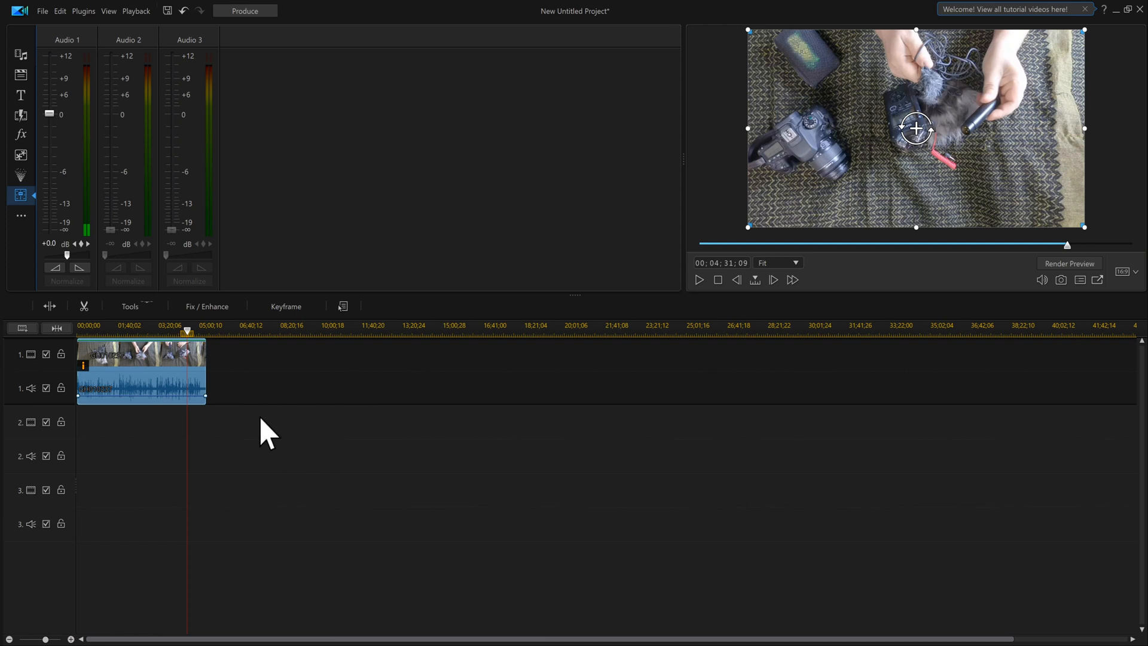
{"action": "mouse_move", "coordinate": [381, 450]}
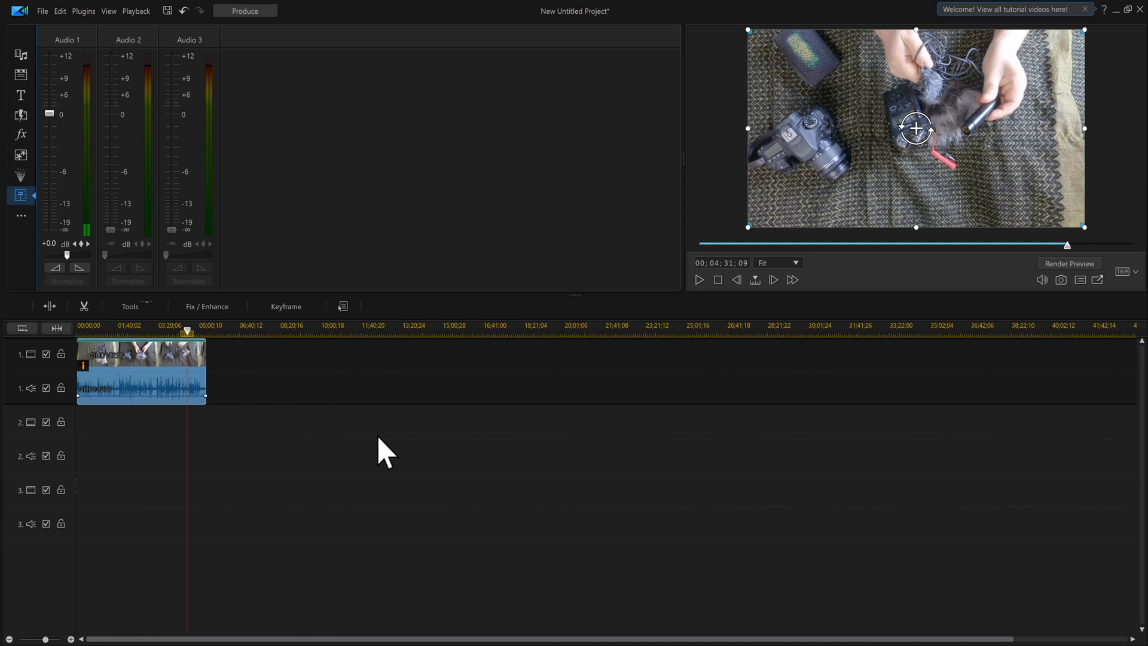